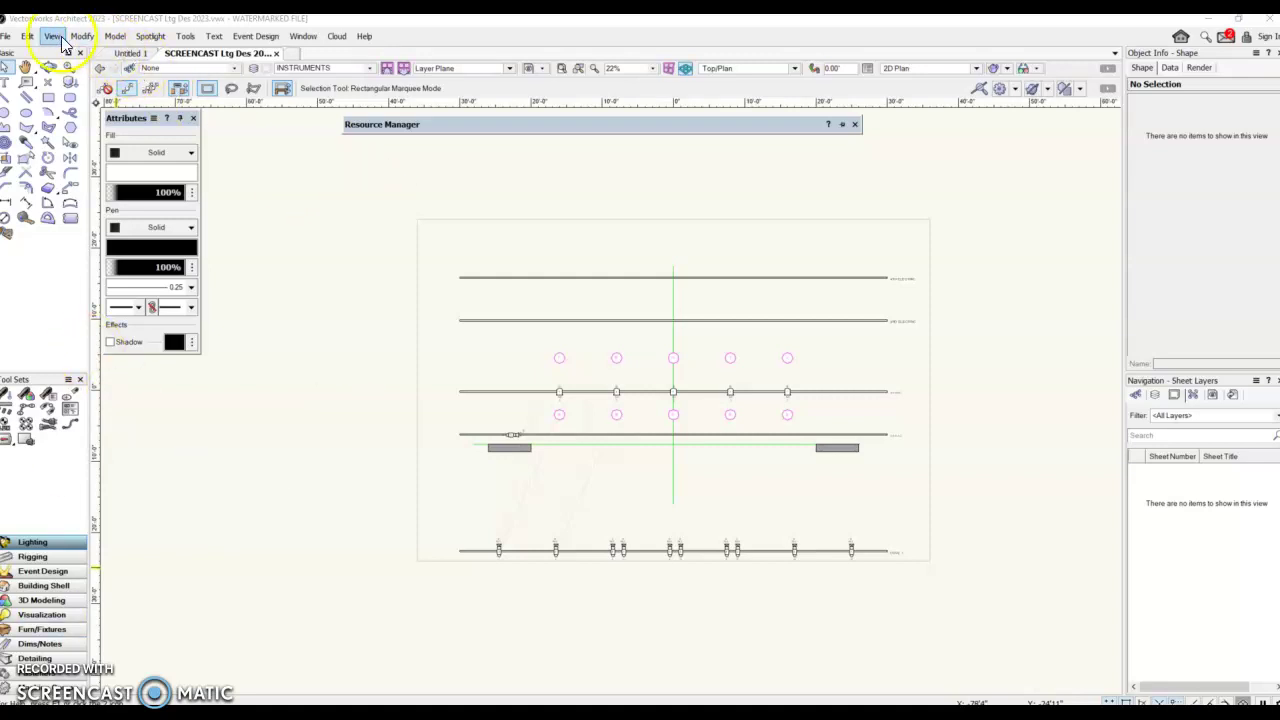
- Start Create Viewport for the lighting plot and list the available target layers
click(52, 36)
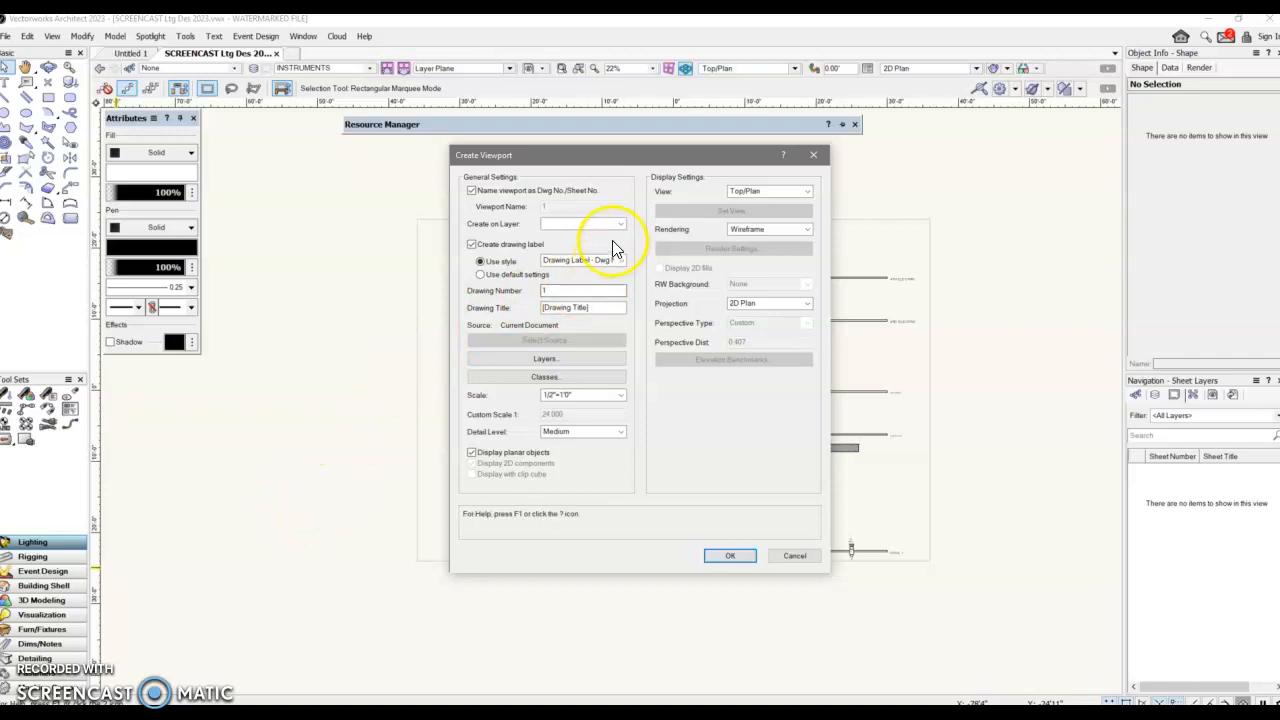
click(620, 224)
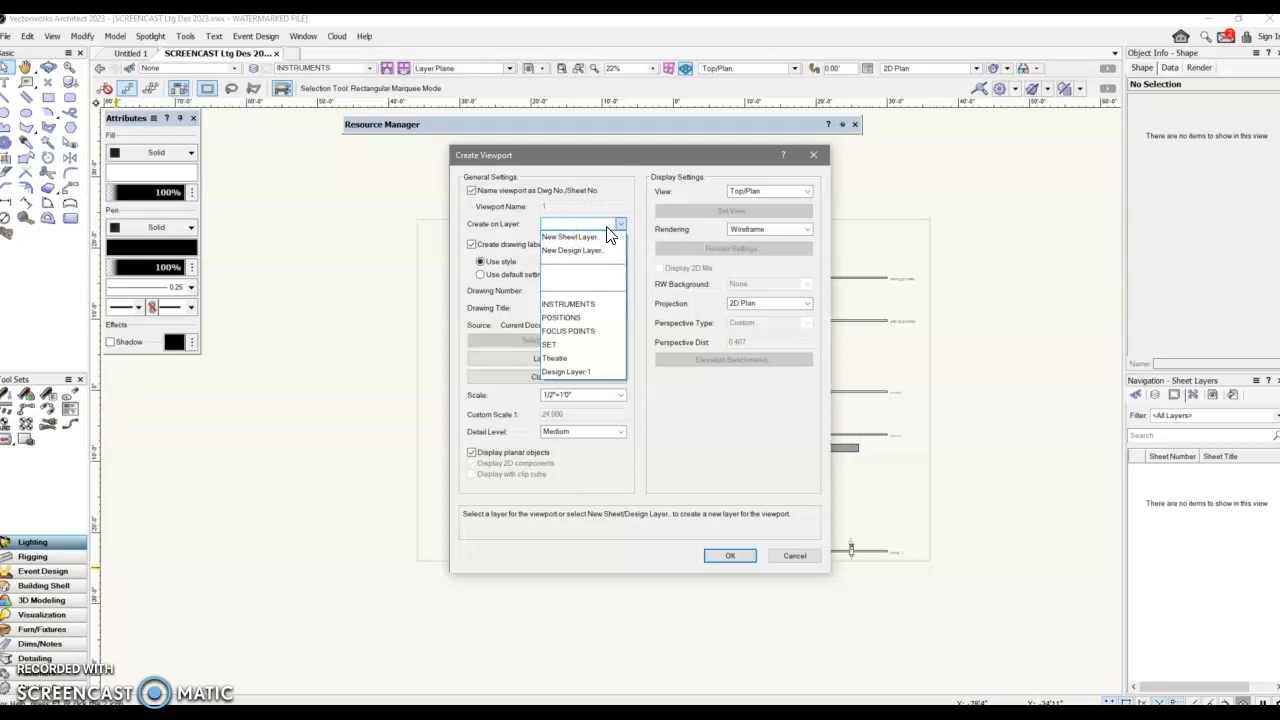
mouse_move(570, 236)
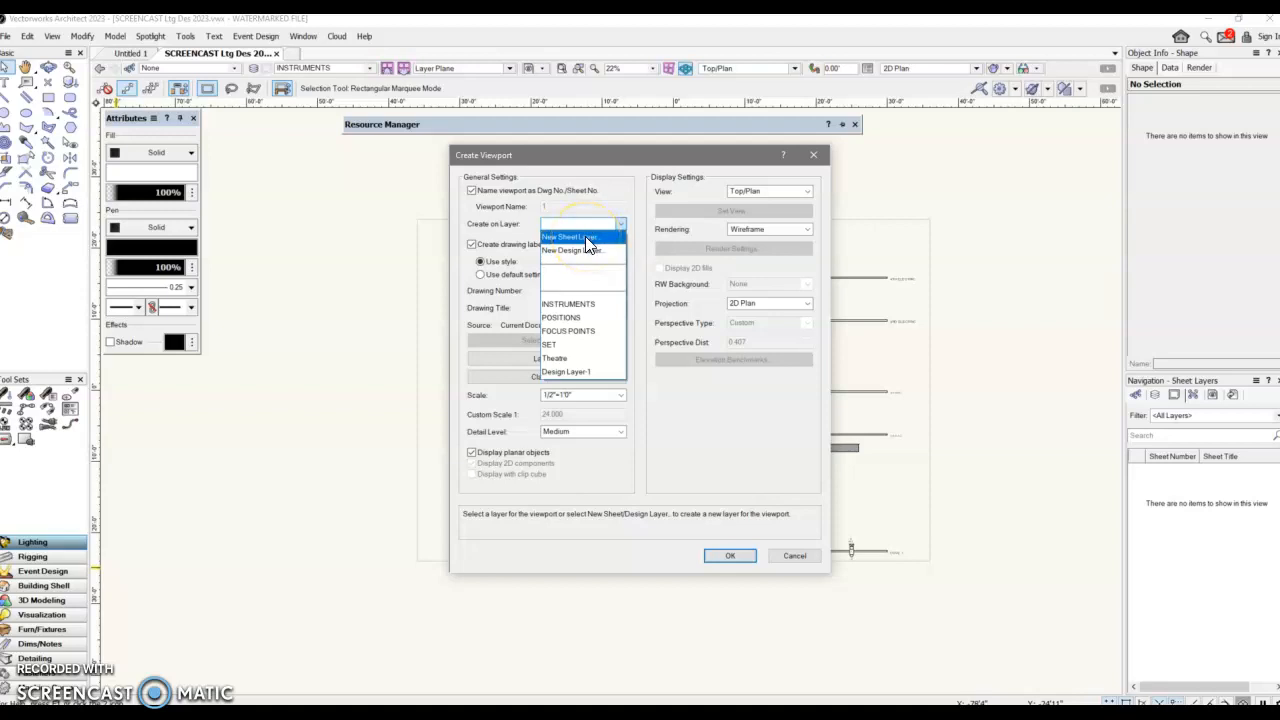
- Define a new sheet layer for the viewport, titled PLOT
click(570, 236)
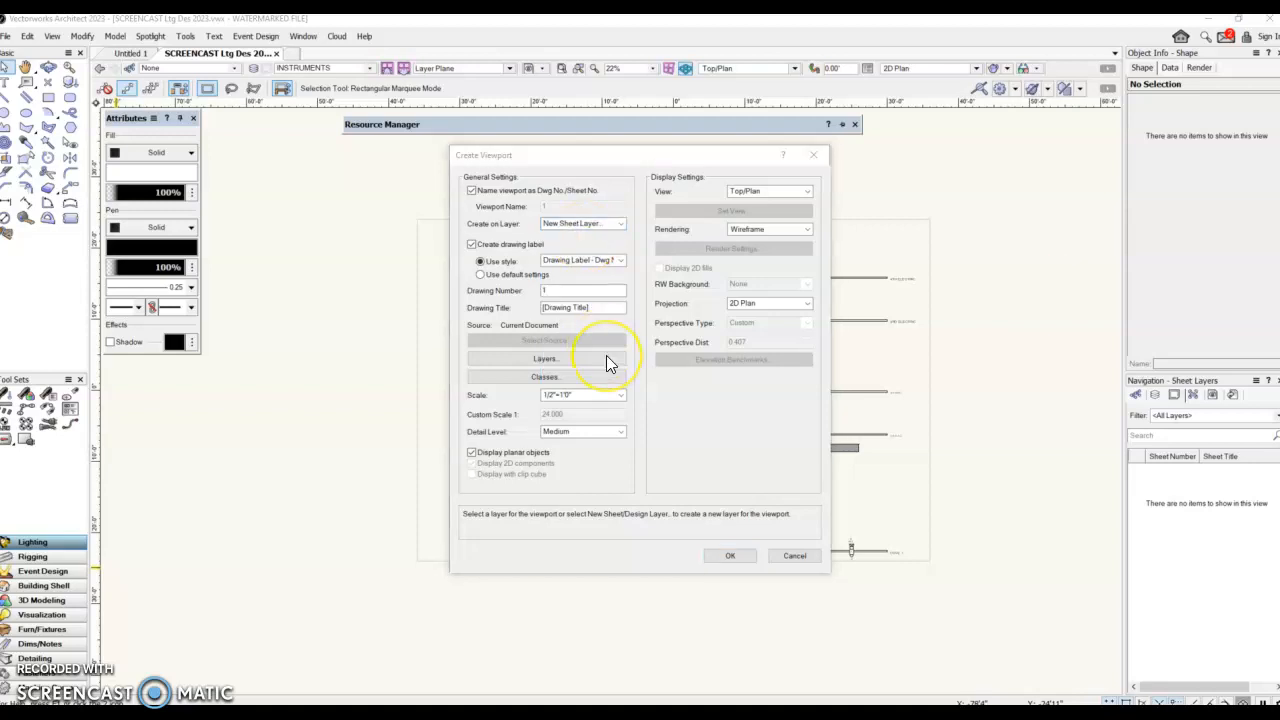
click(620, 224)
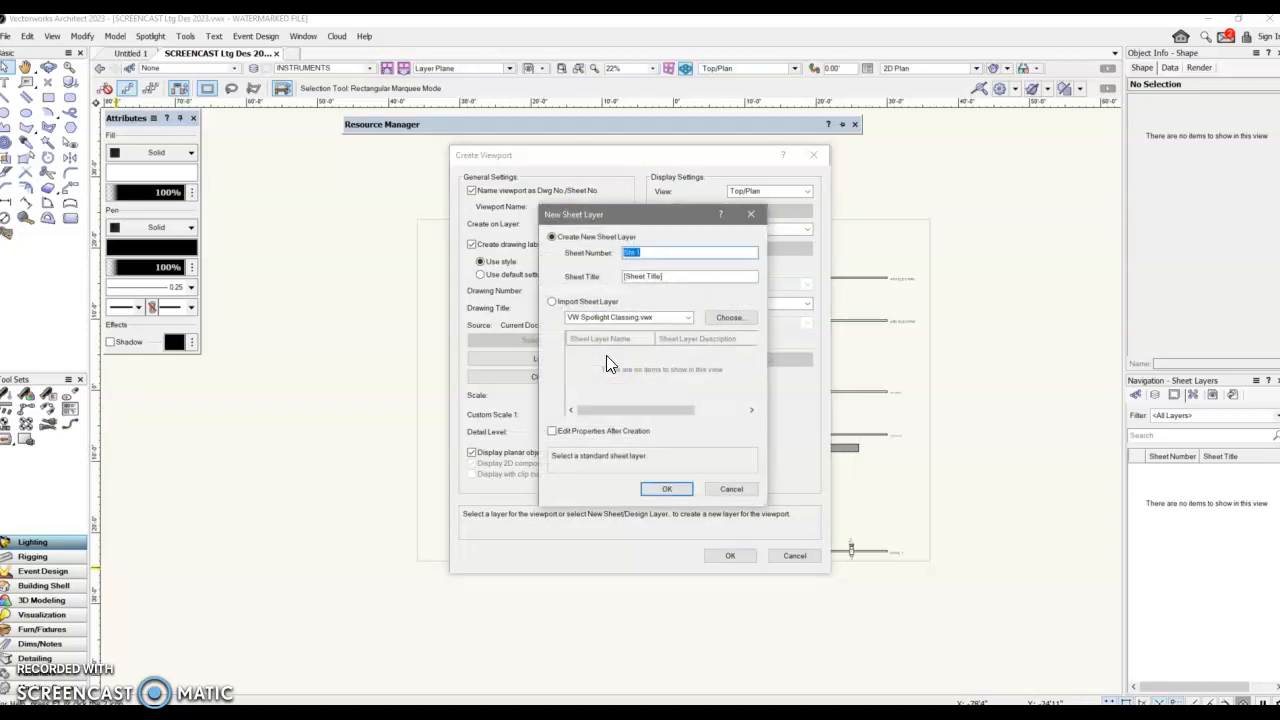
mouse_move(640, 400)
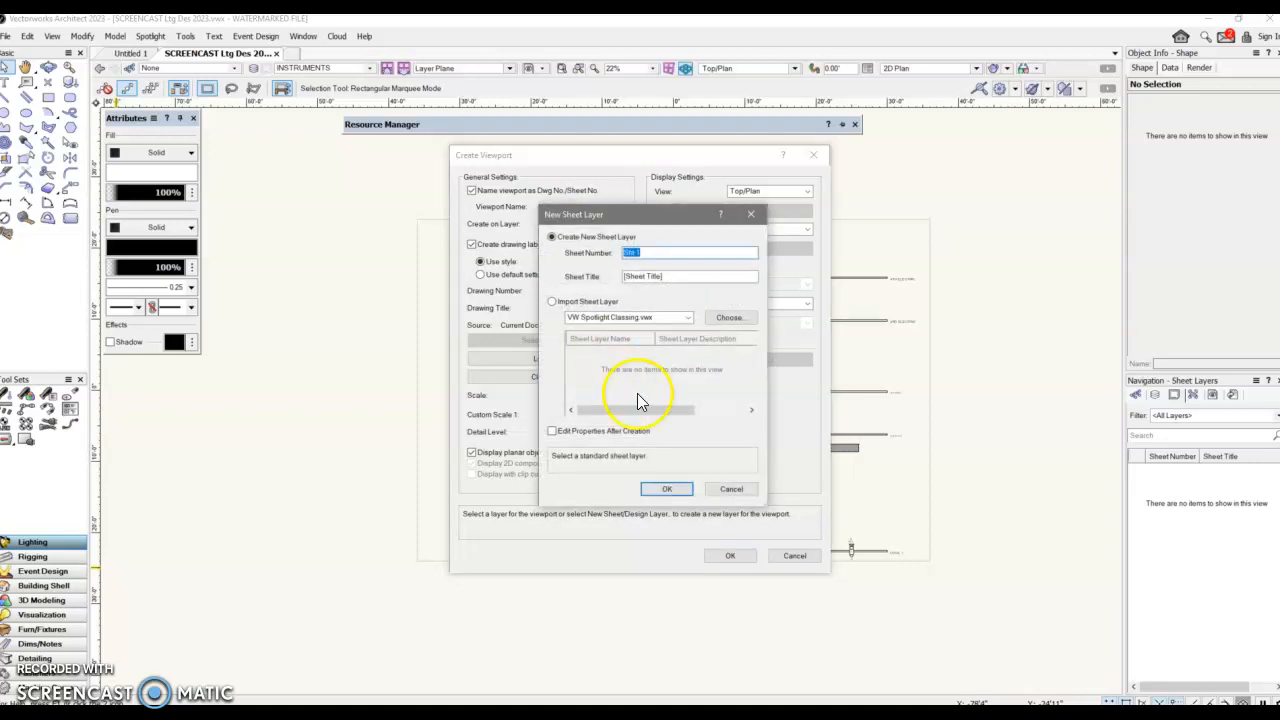
click(678, 276)
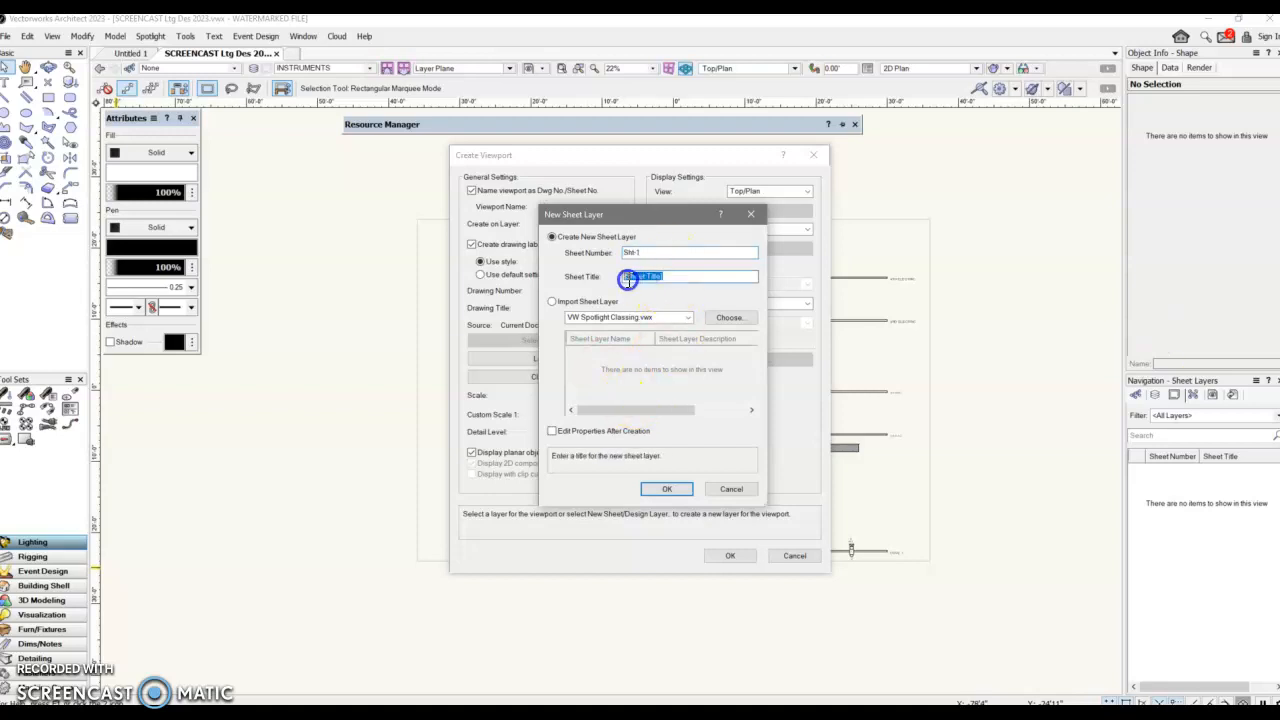
click(688, 276)
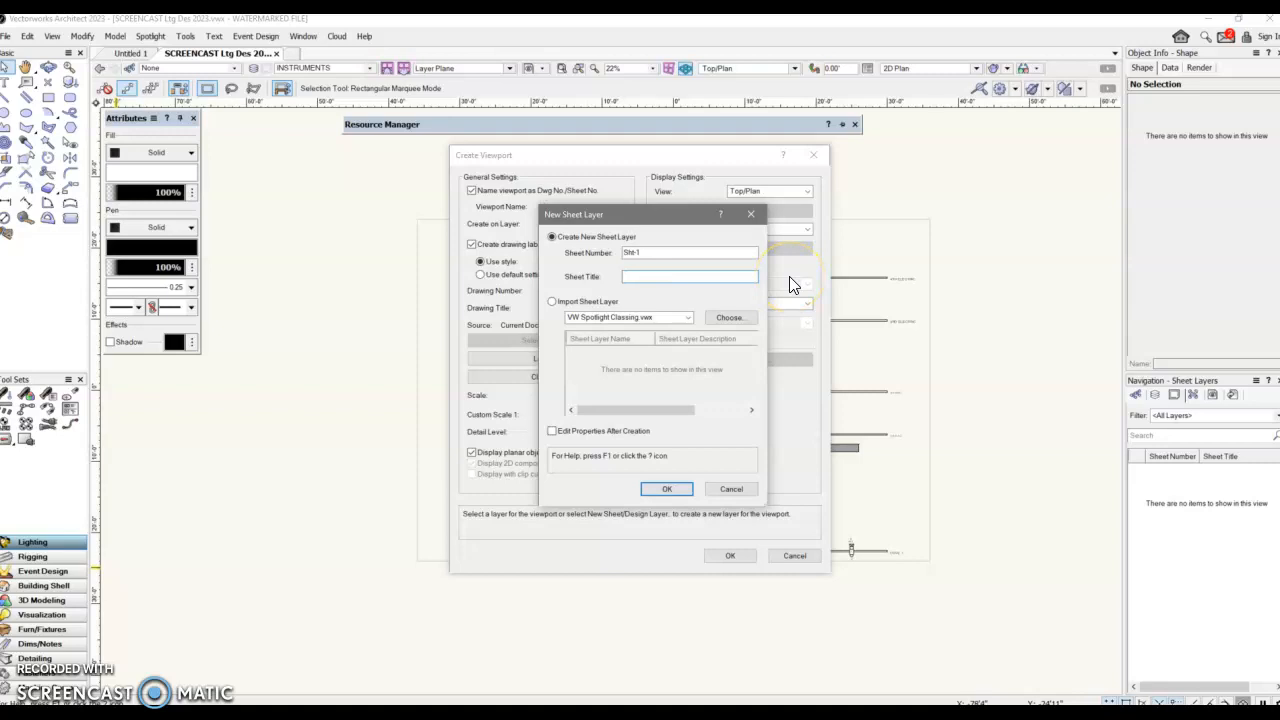
text(PLOT)
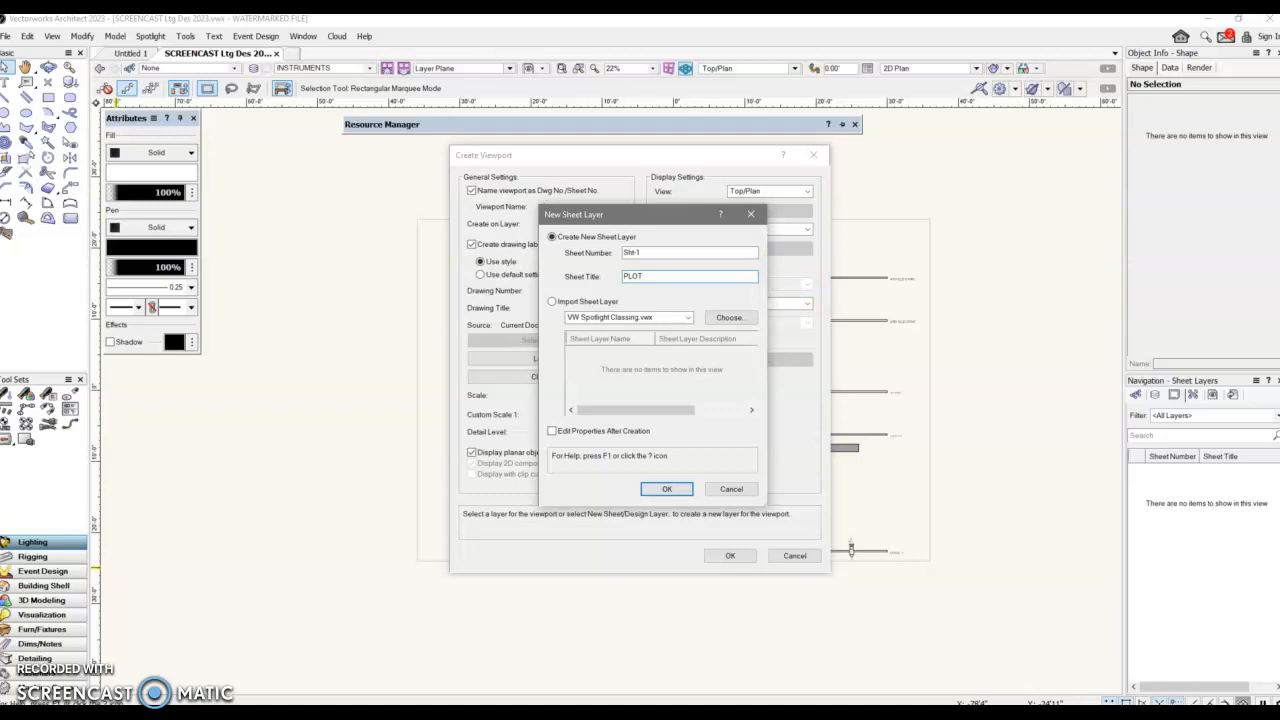
click(668, 488)
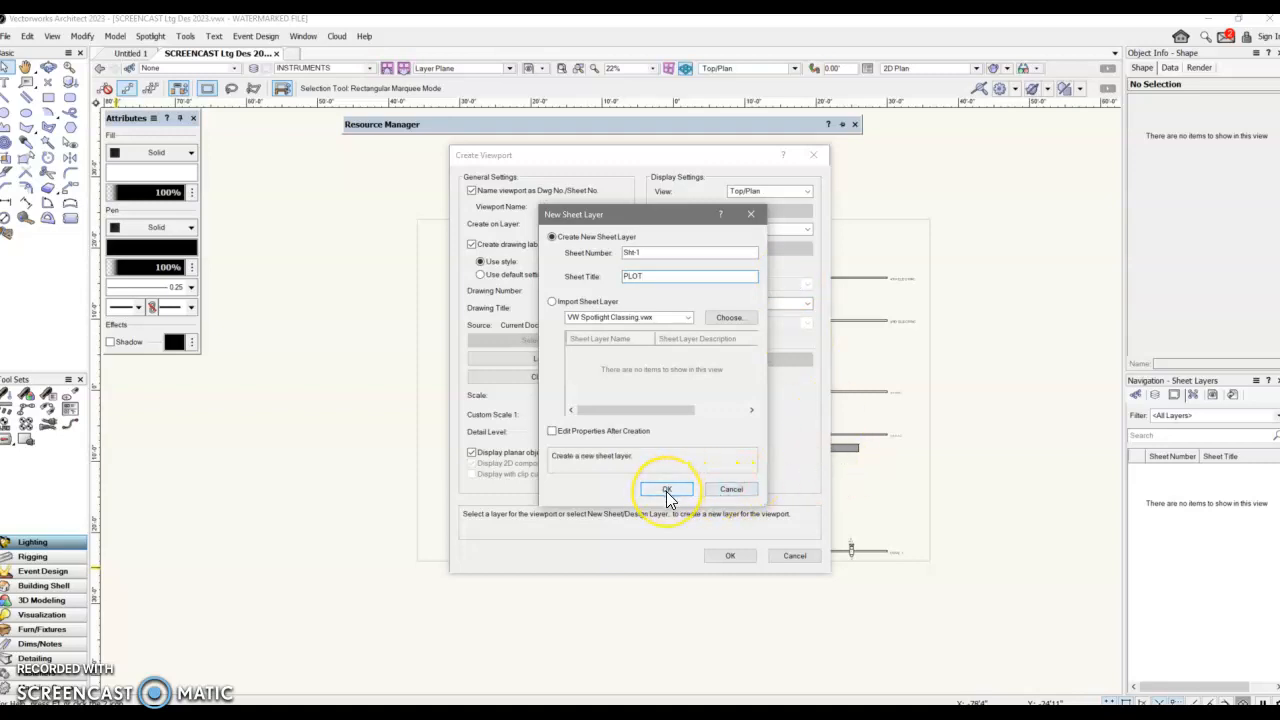
- Target sheet layer Sht-1 (PLOT), turn off the drawing label and keep Wireframe rendering
click(668, 488)
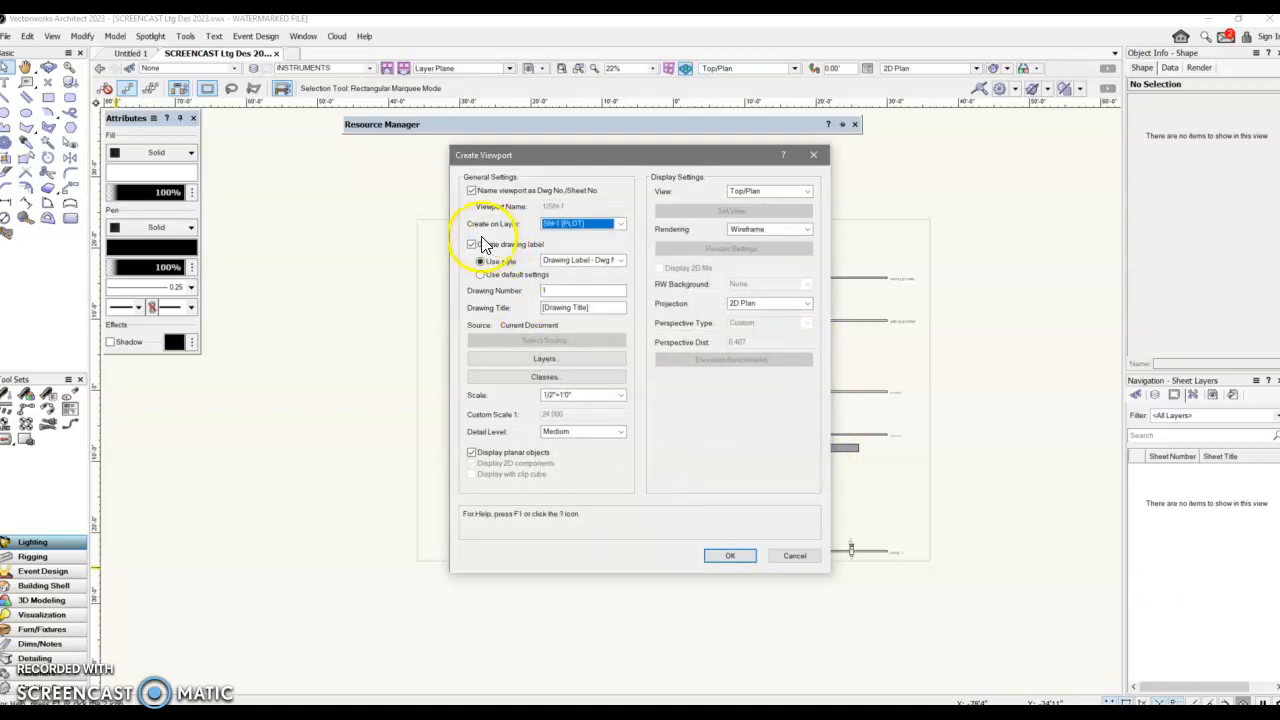
click(472, 244)
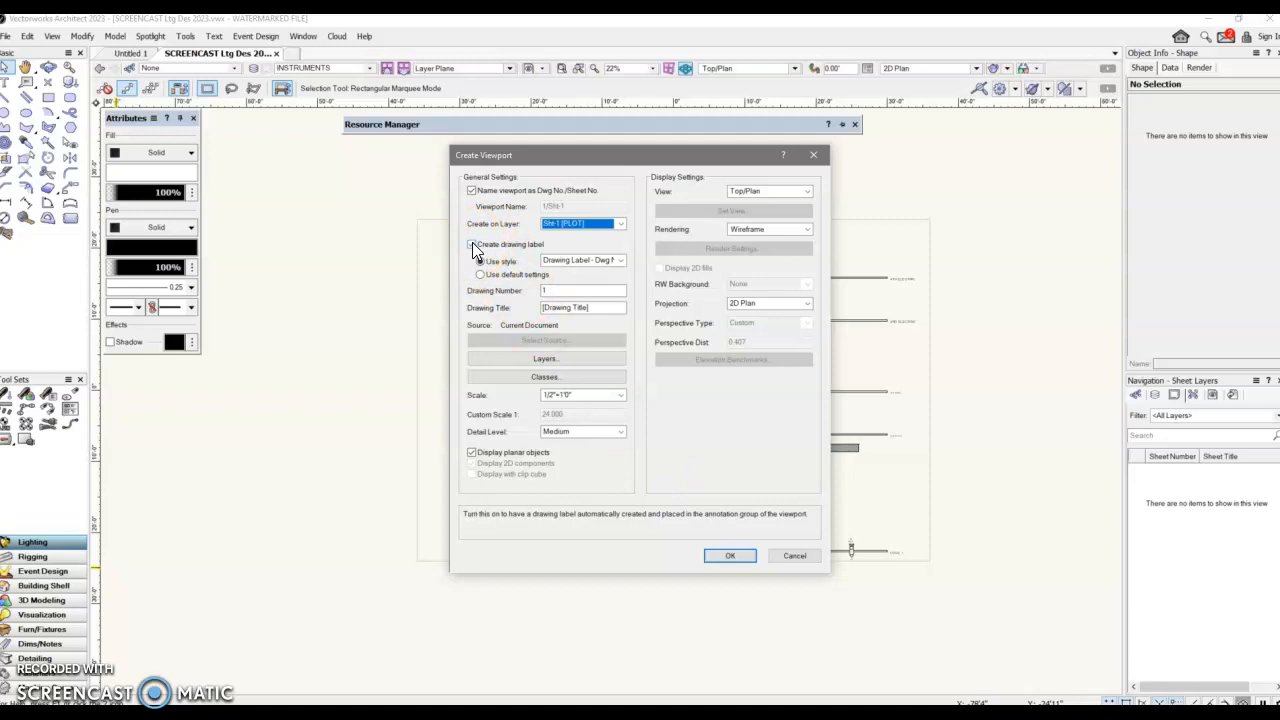
click(472, 244)
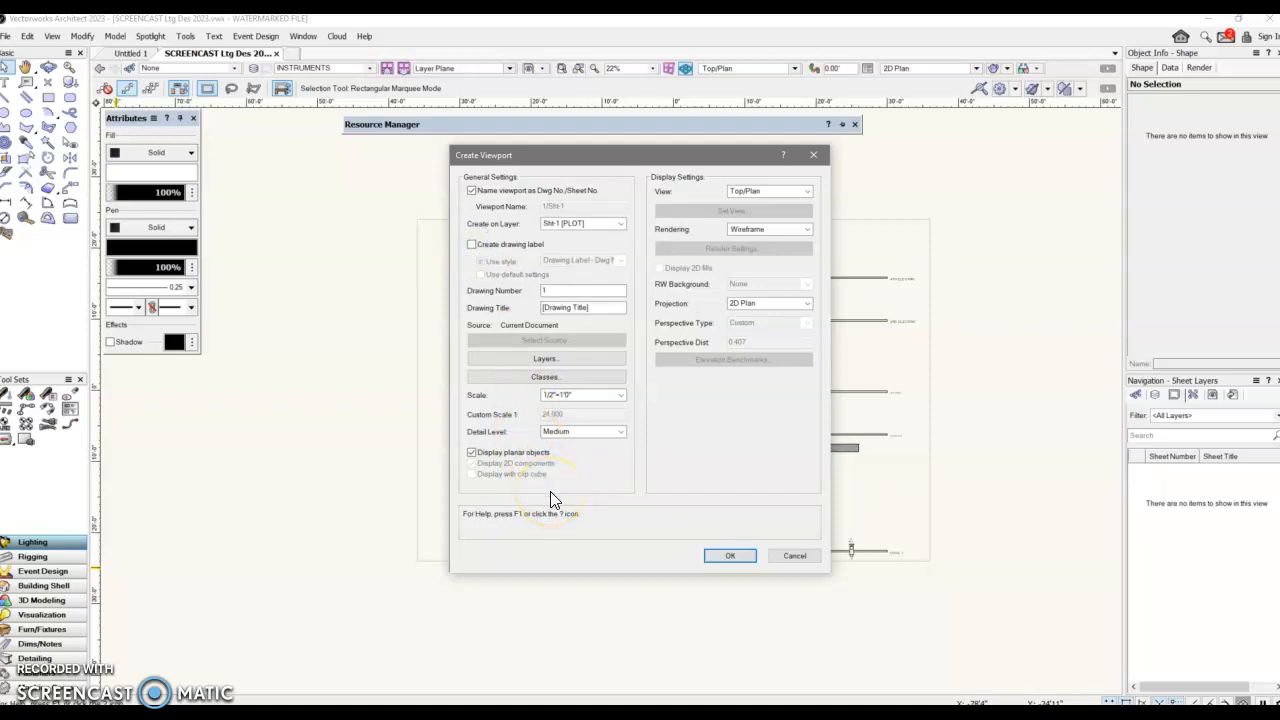
mouse_move(562, 516)
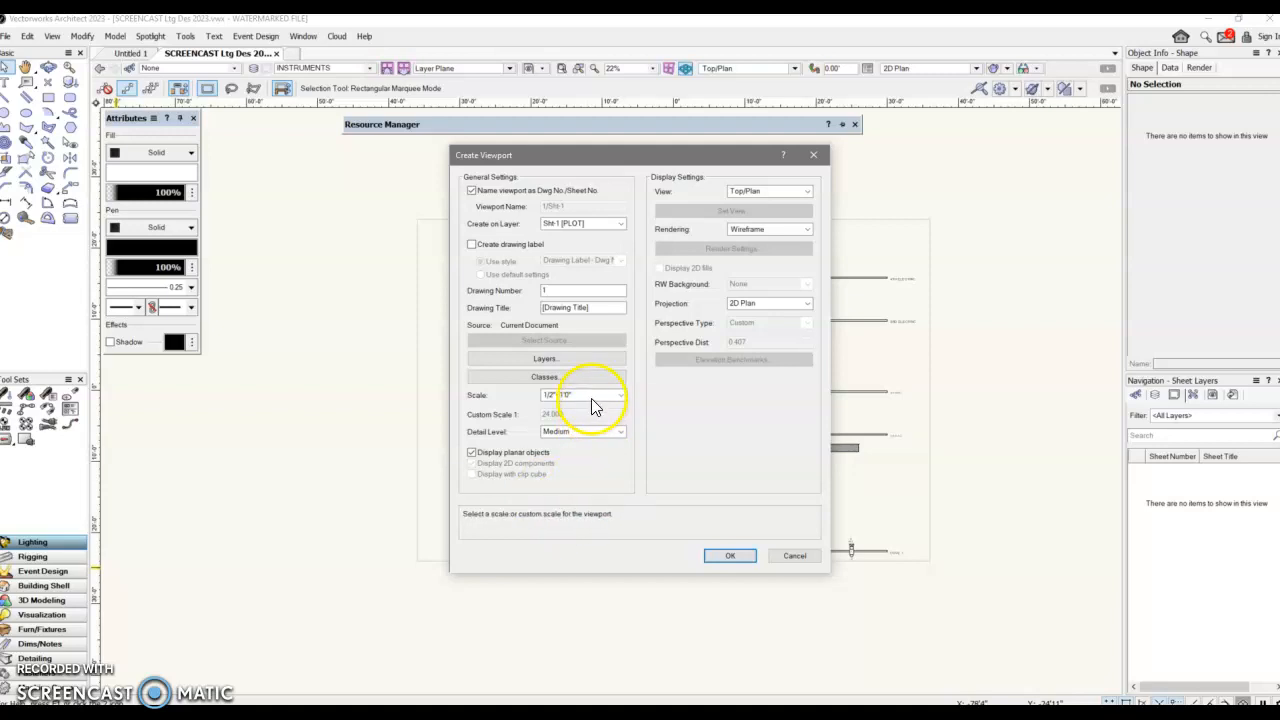
mouse_move(588, 394)
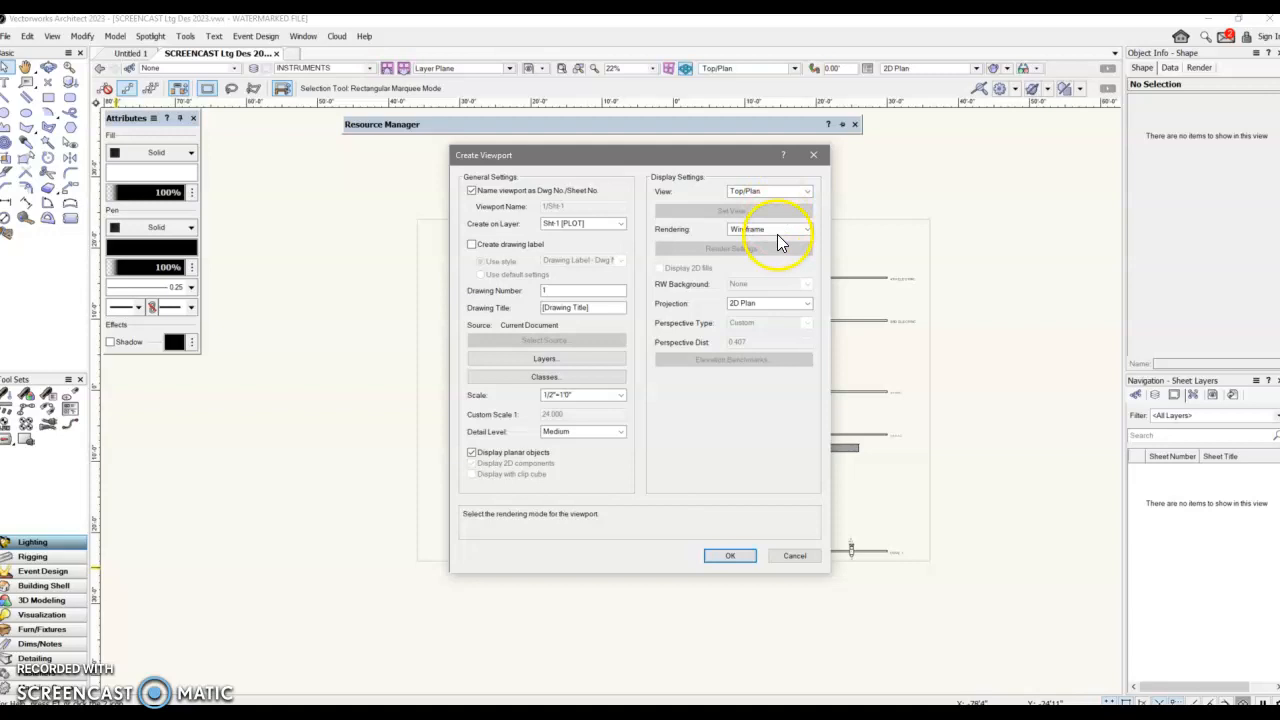
click(804, 228)
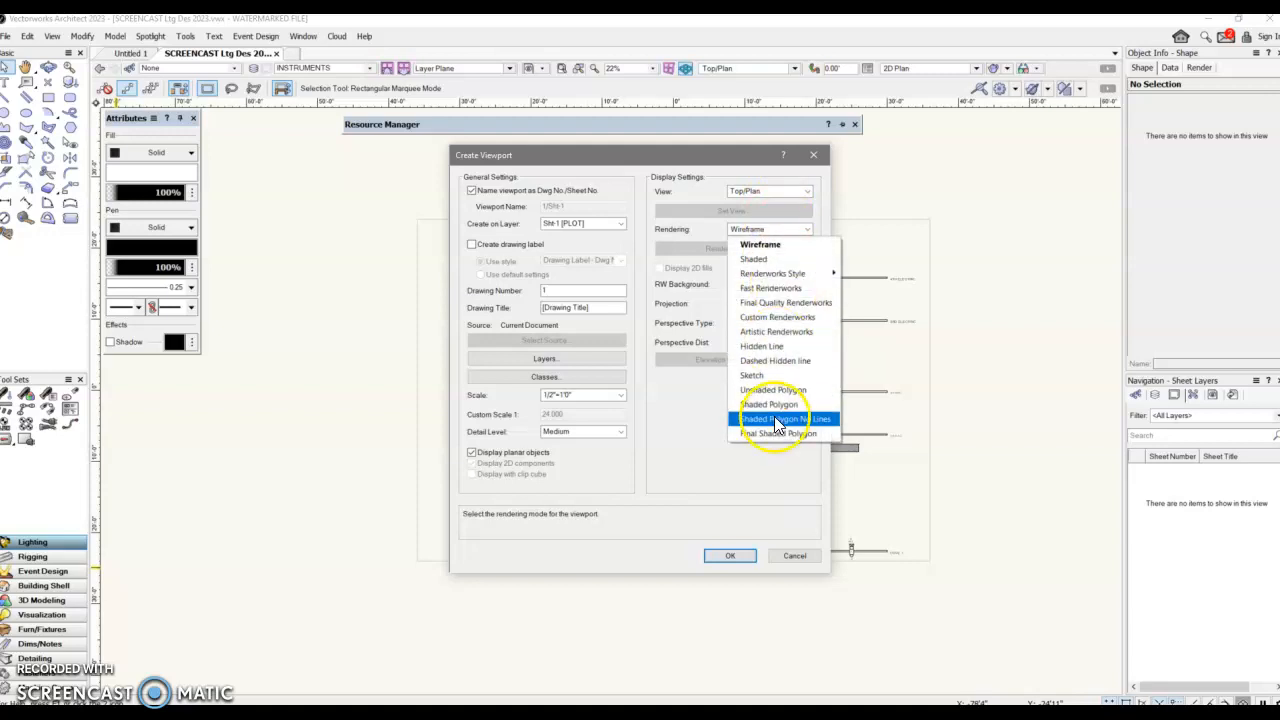
mouse_move(760, 244)
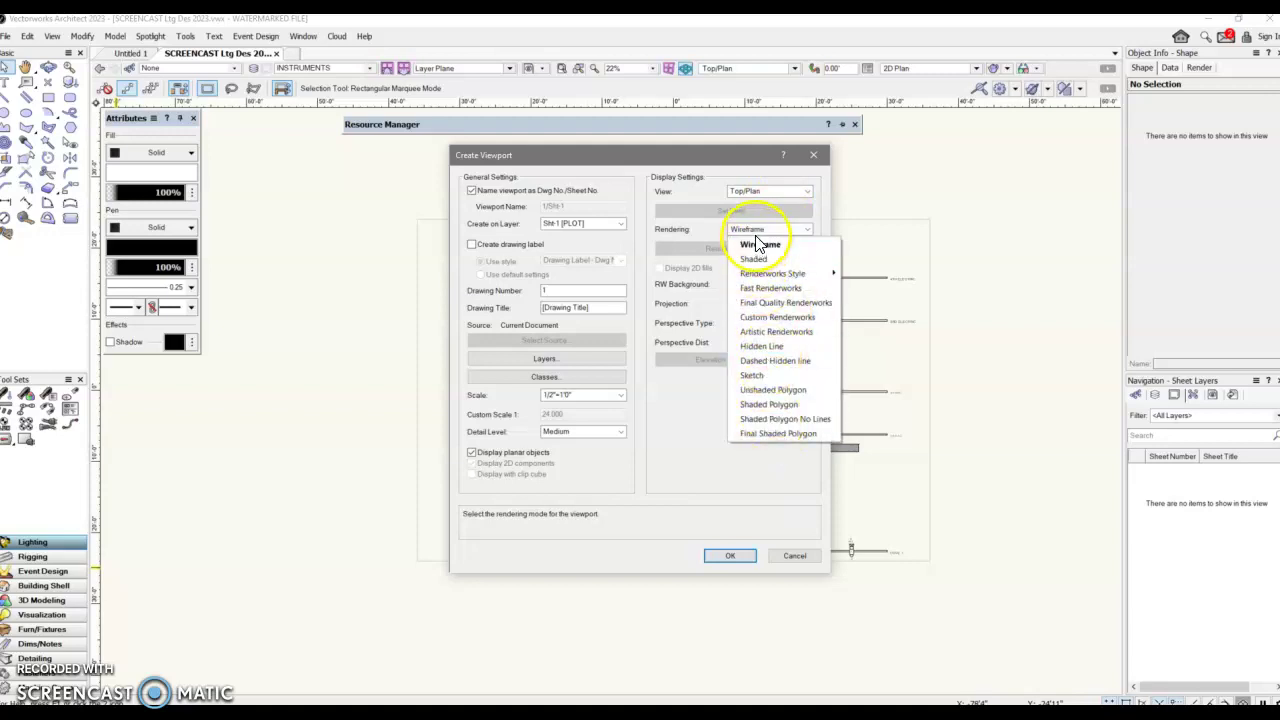
click(756, 244)
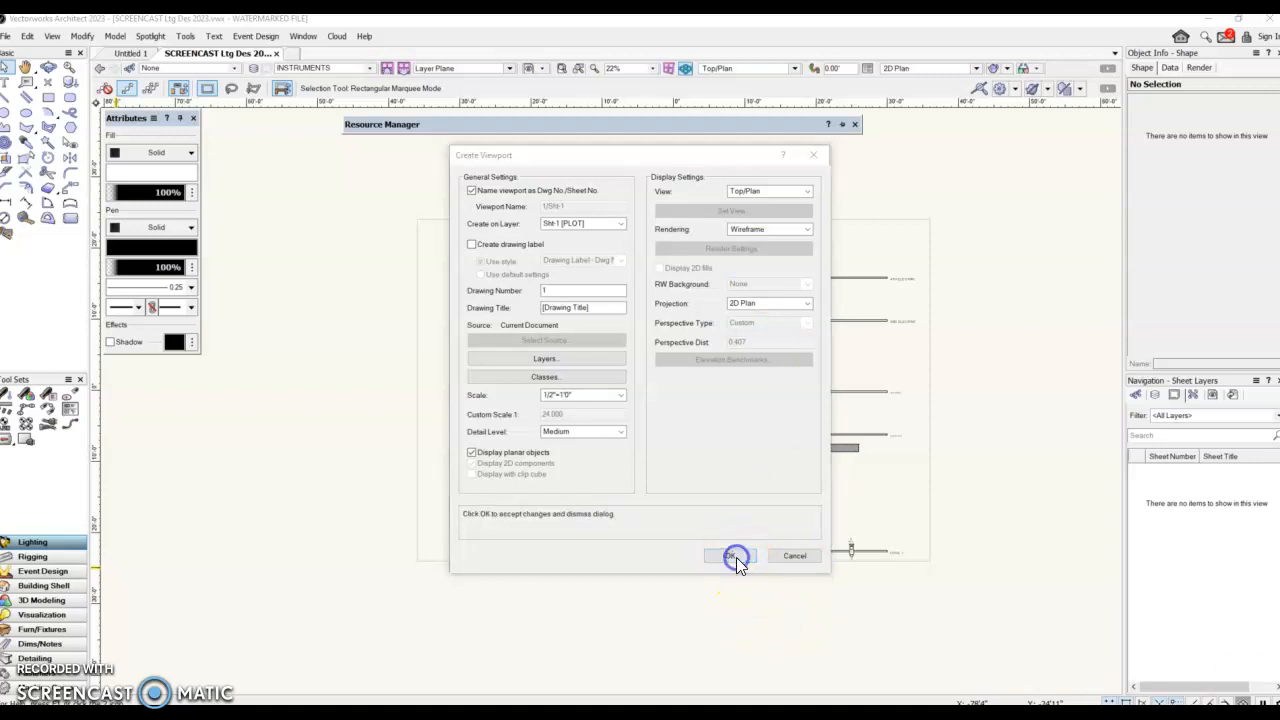
- Create the viewport, accepting the layer-scale mismatch warning
click(730, 556)
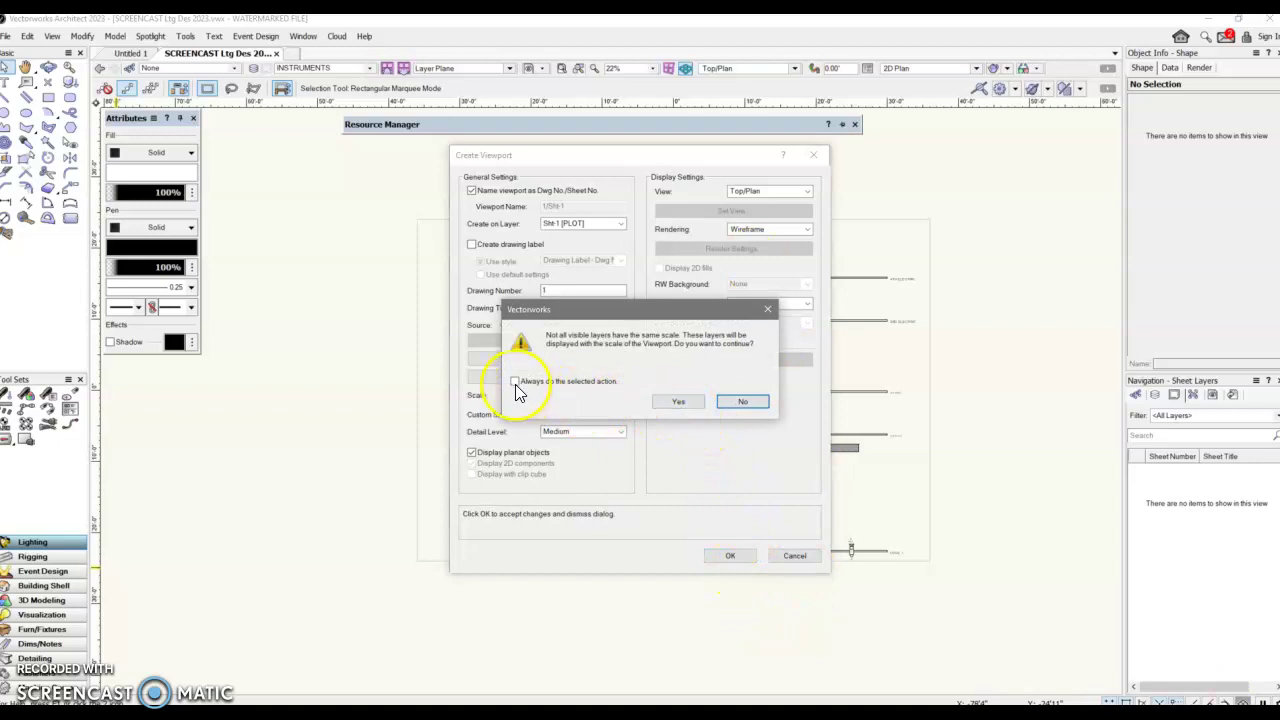
mouse_move(592, 408)
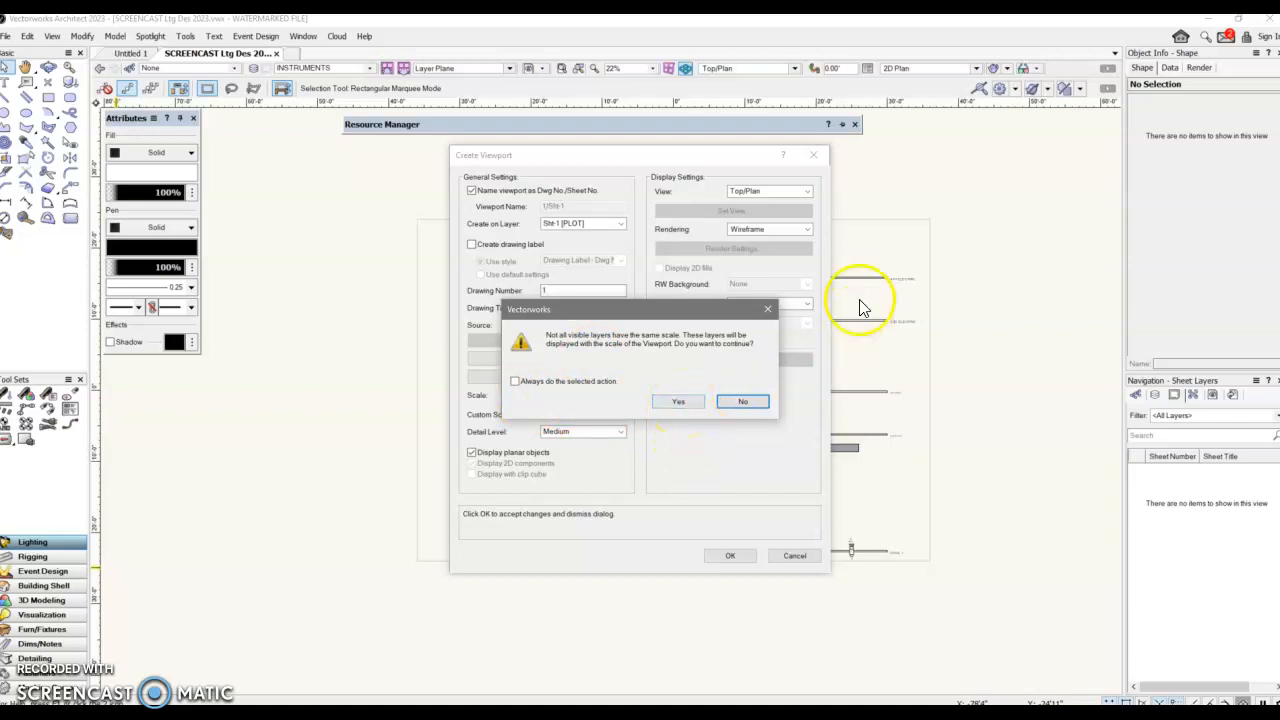
mouse_move(684, 436)
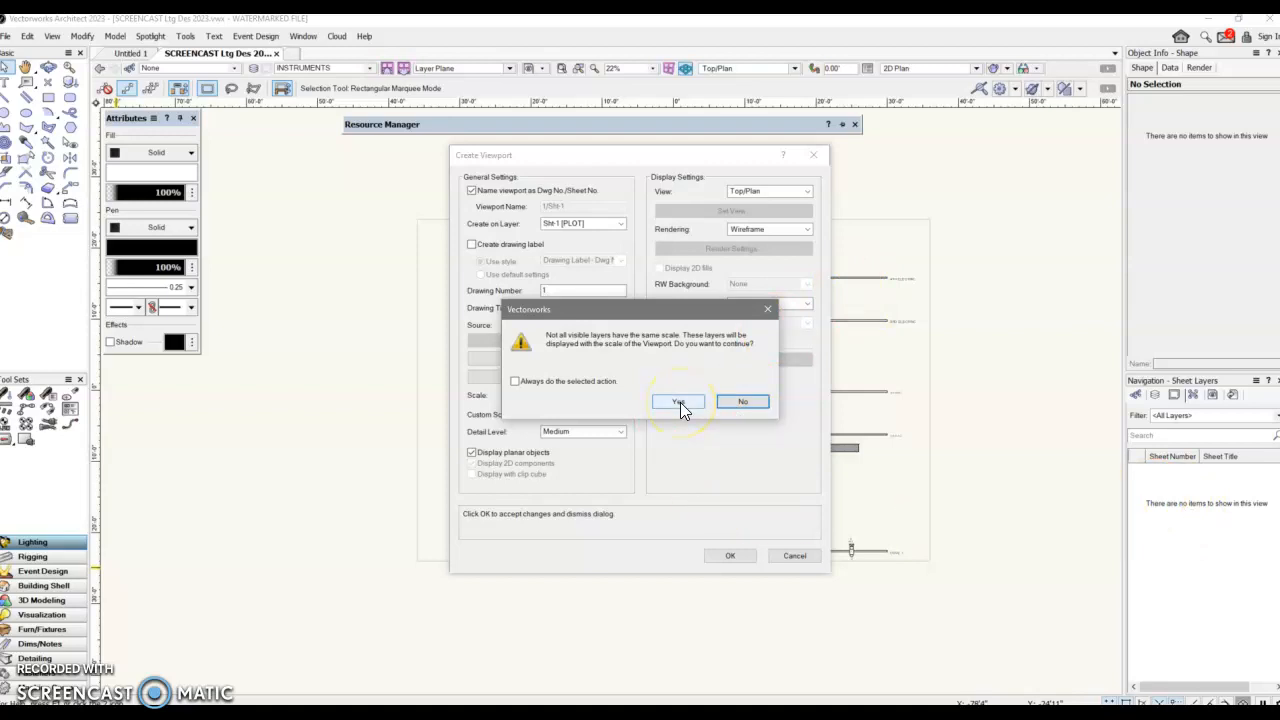
click(678, 402)
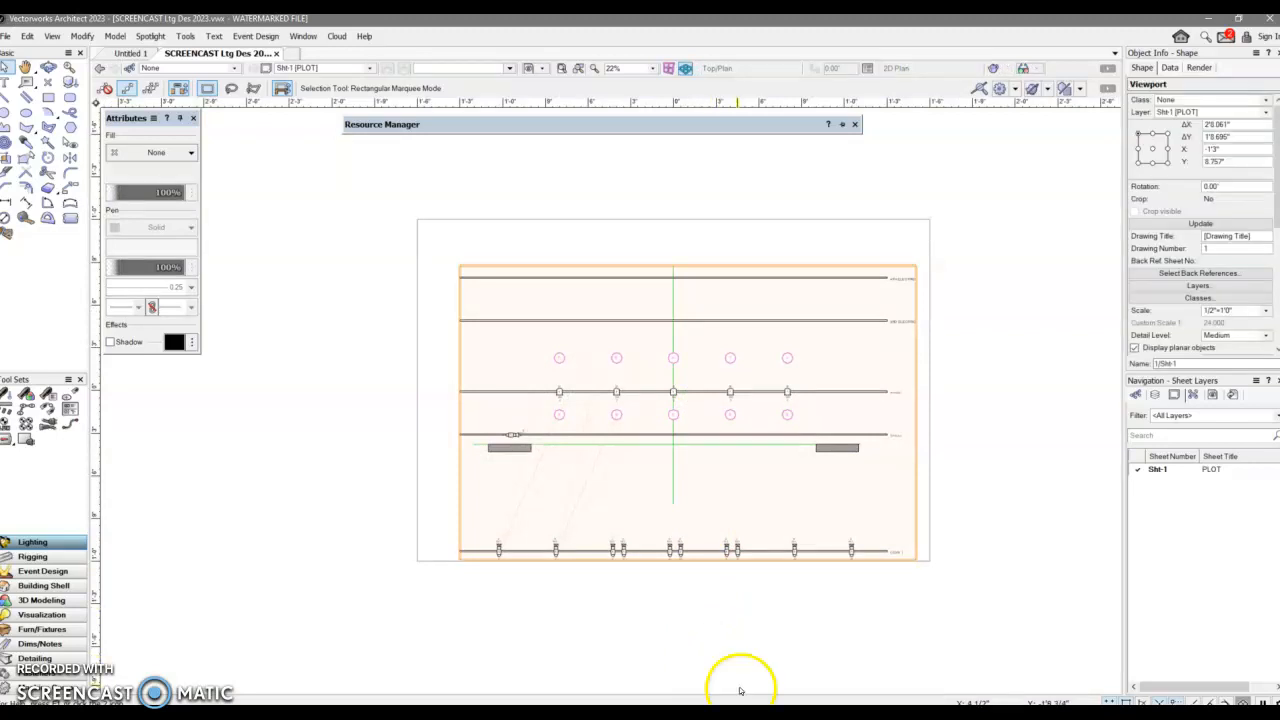
mouse_move(832, 460)
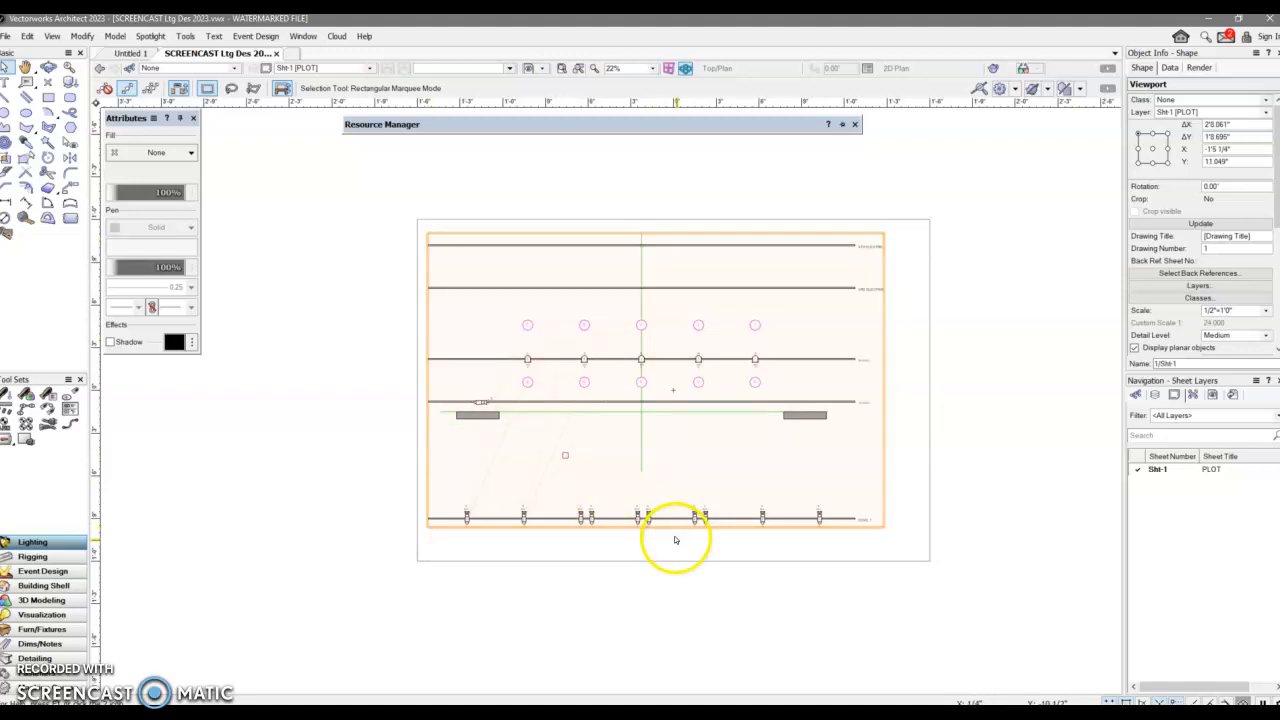
mouse_move(792, 552)
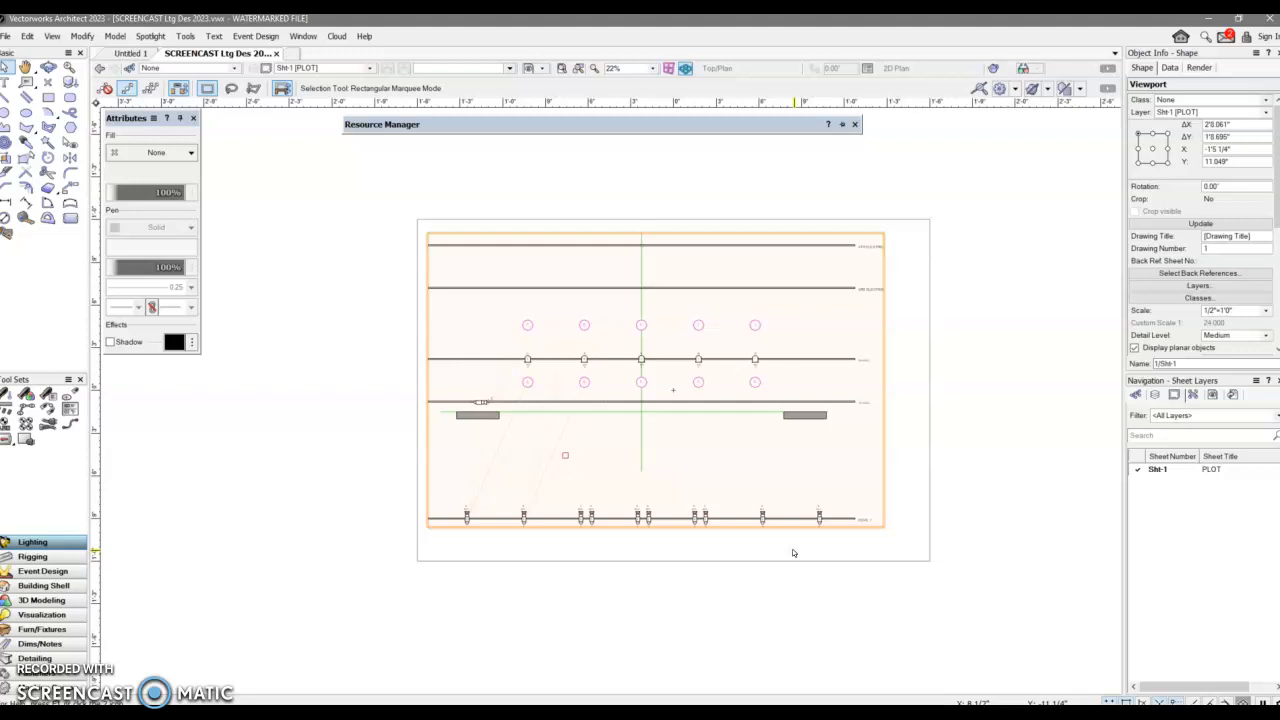
- Select the lighting plot viewport placed on the PLOT sheet
click(660, 400)
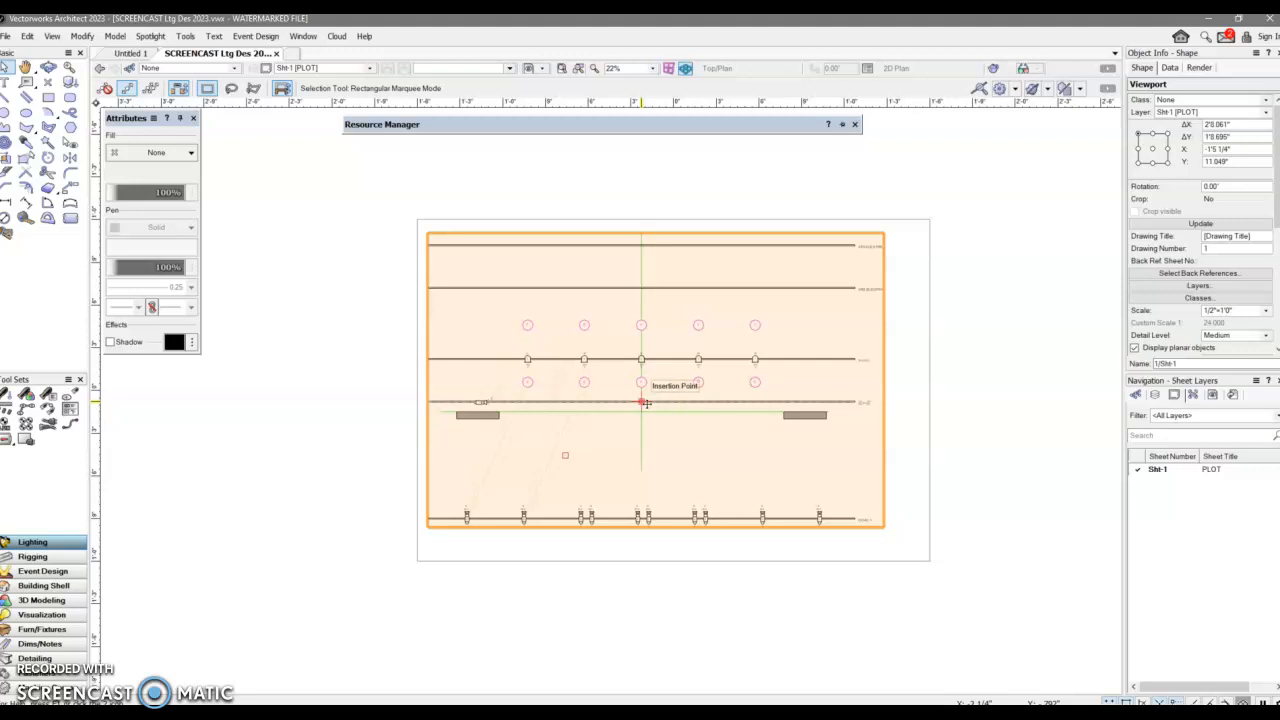
- Enter the viewport's Annotations editing space
double_click(640, 404)
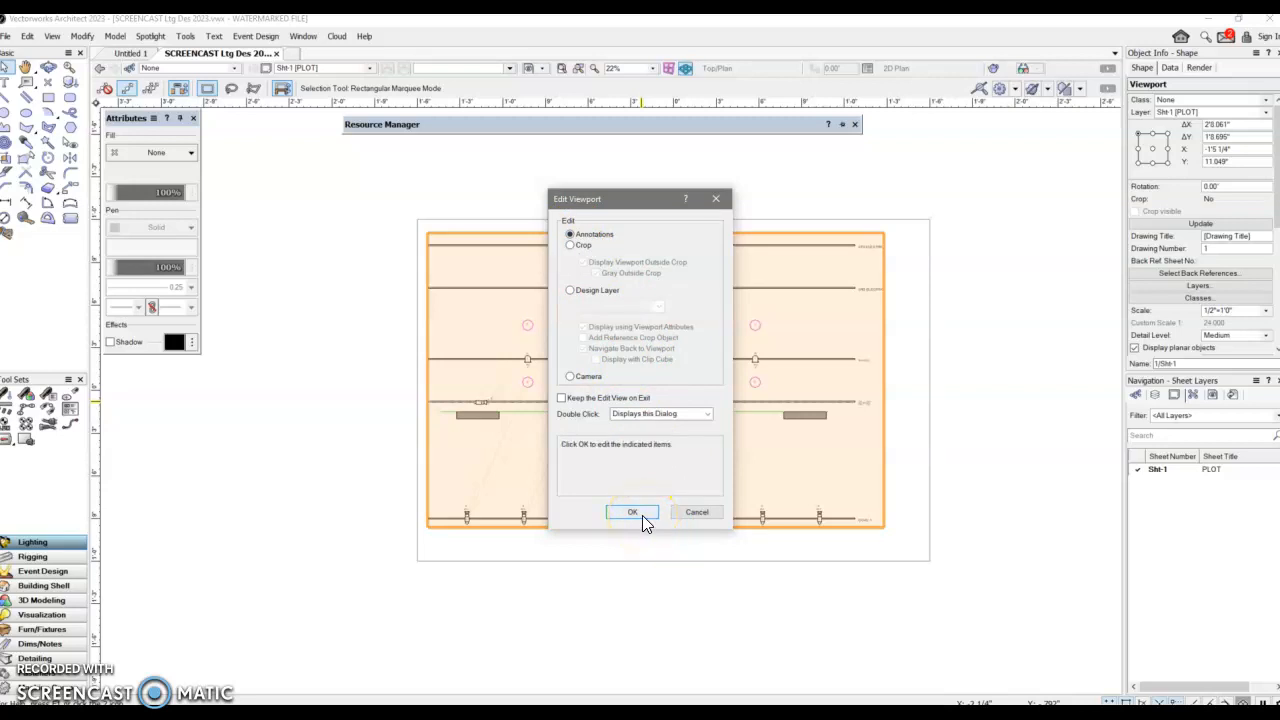
click(632, 512)
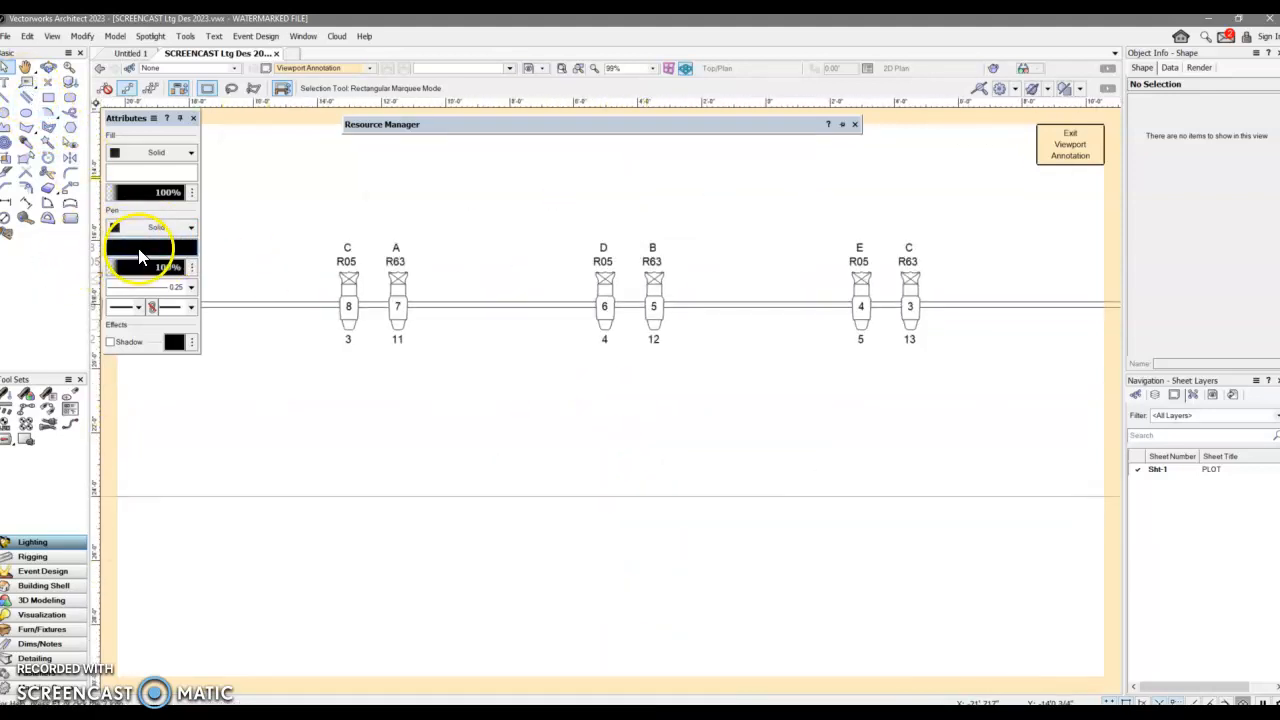
- Set the Attributes pen colour to blue with a thinner line weight
click(114, 248)
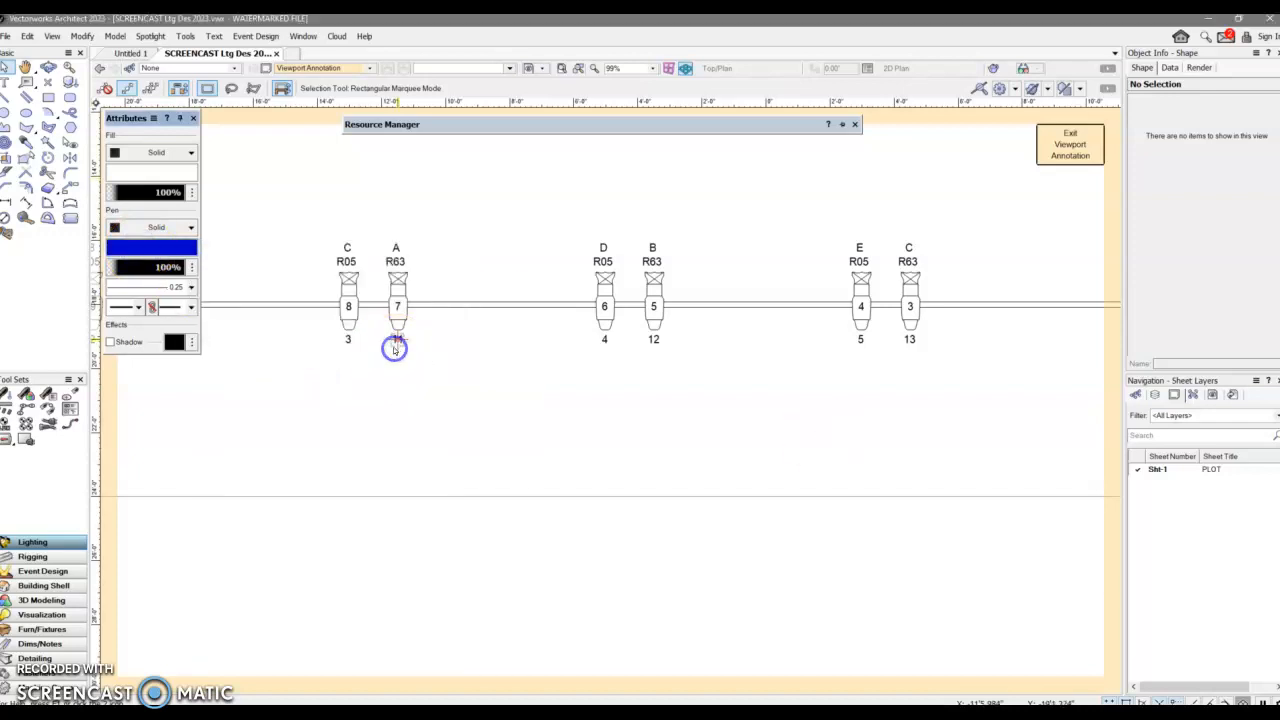
click(192, 288)
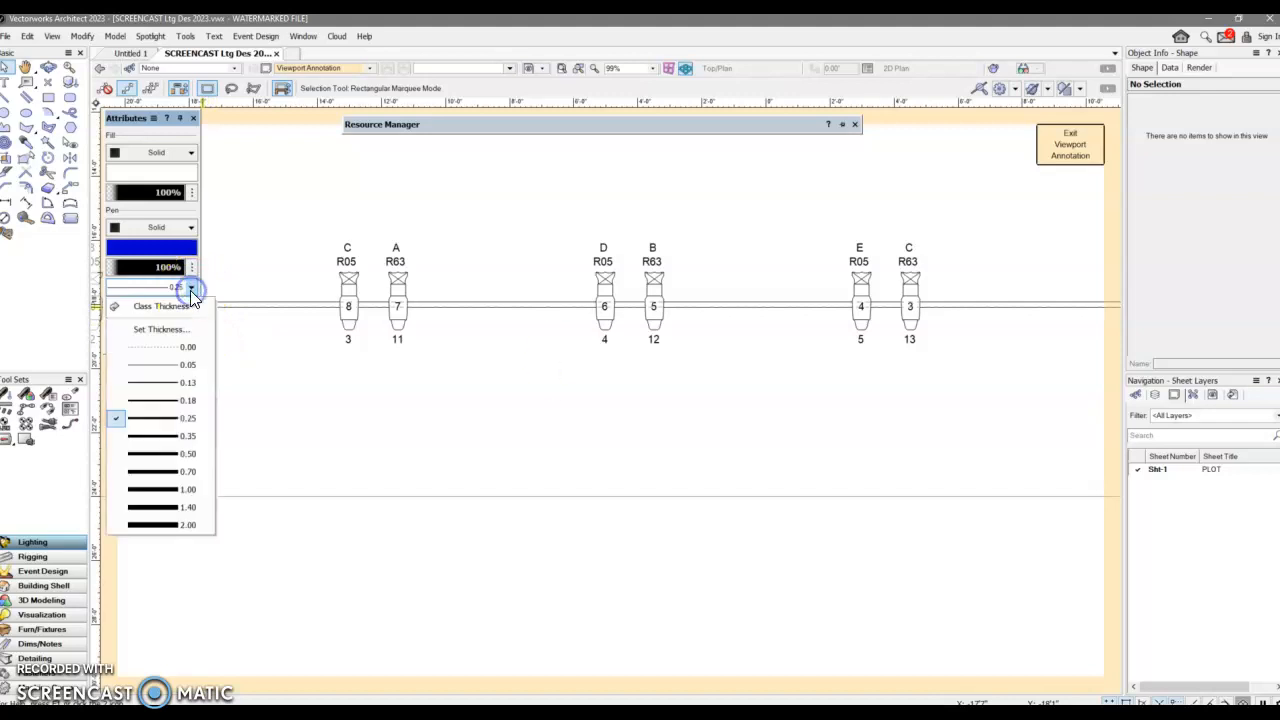
click(162, 382)
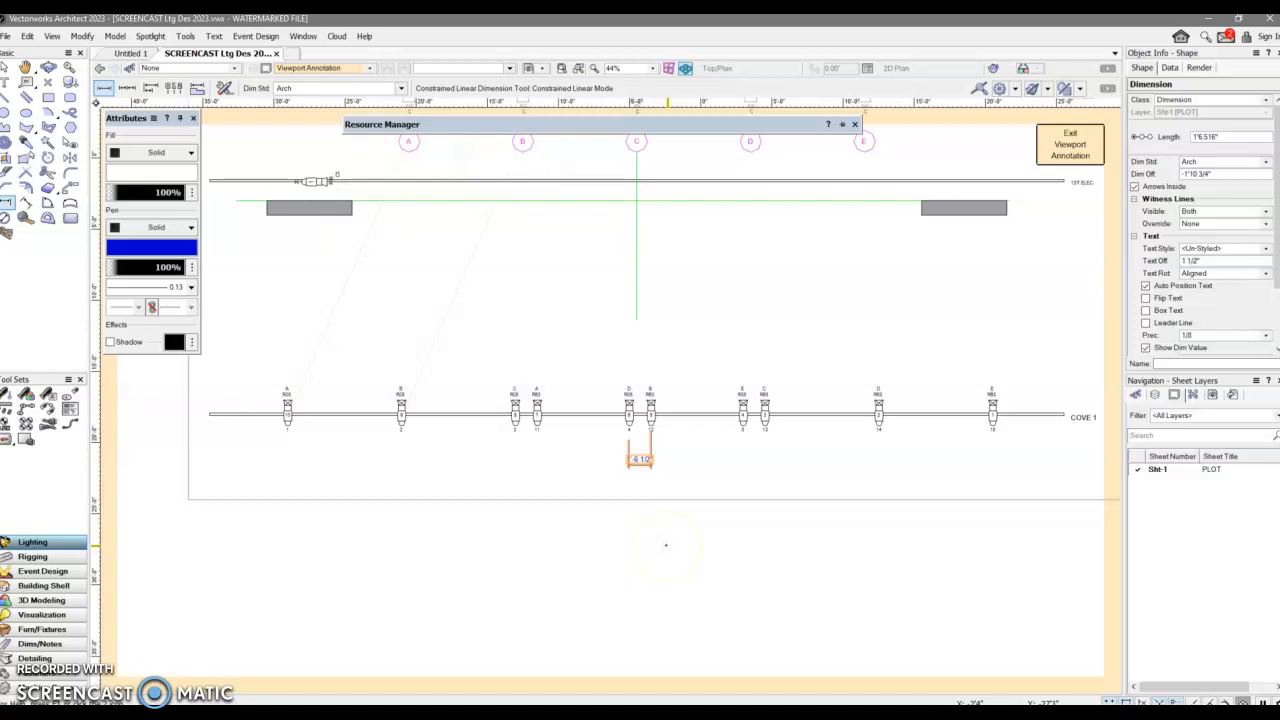
mouse_move(698, 498)
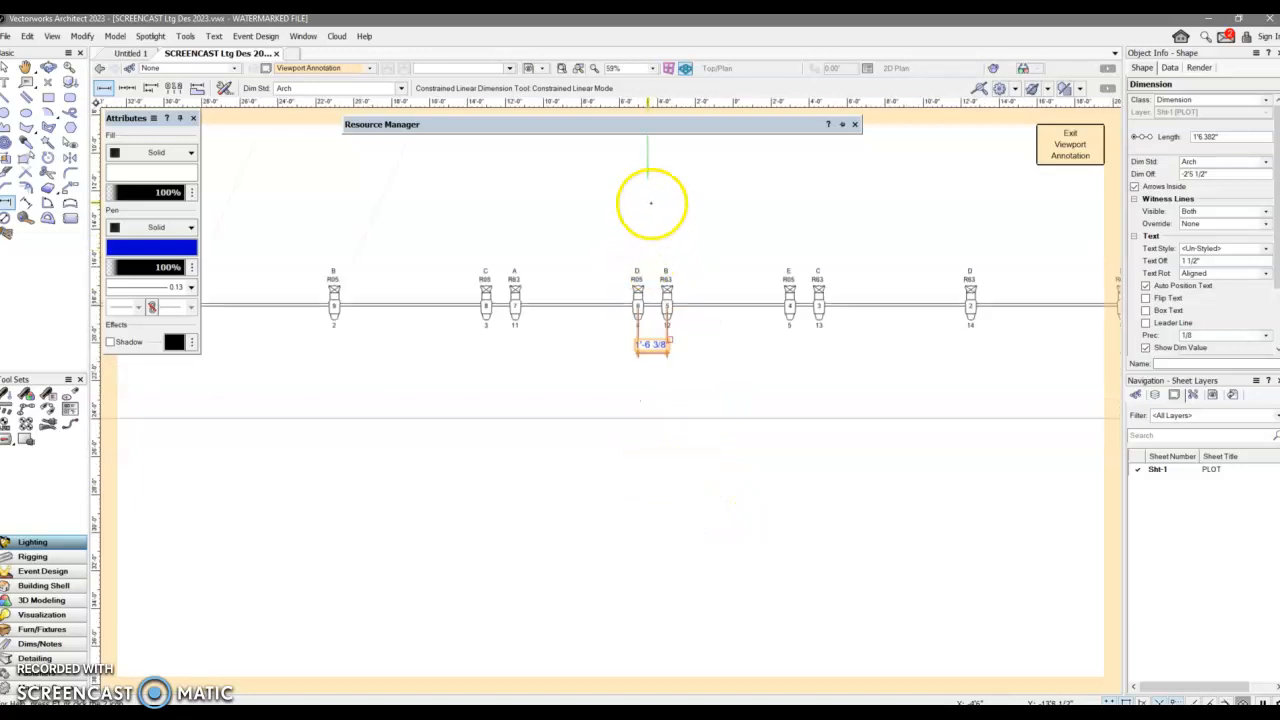
mouse_move(650, 180)
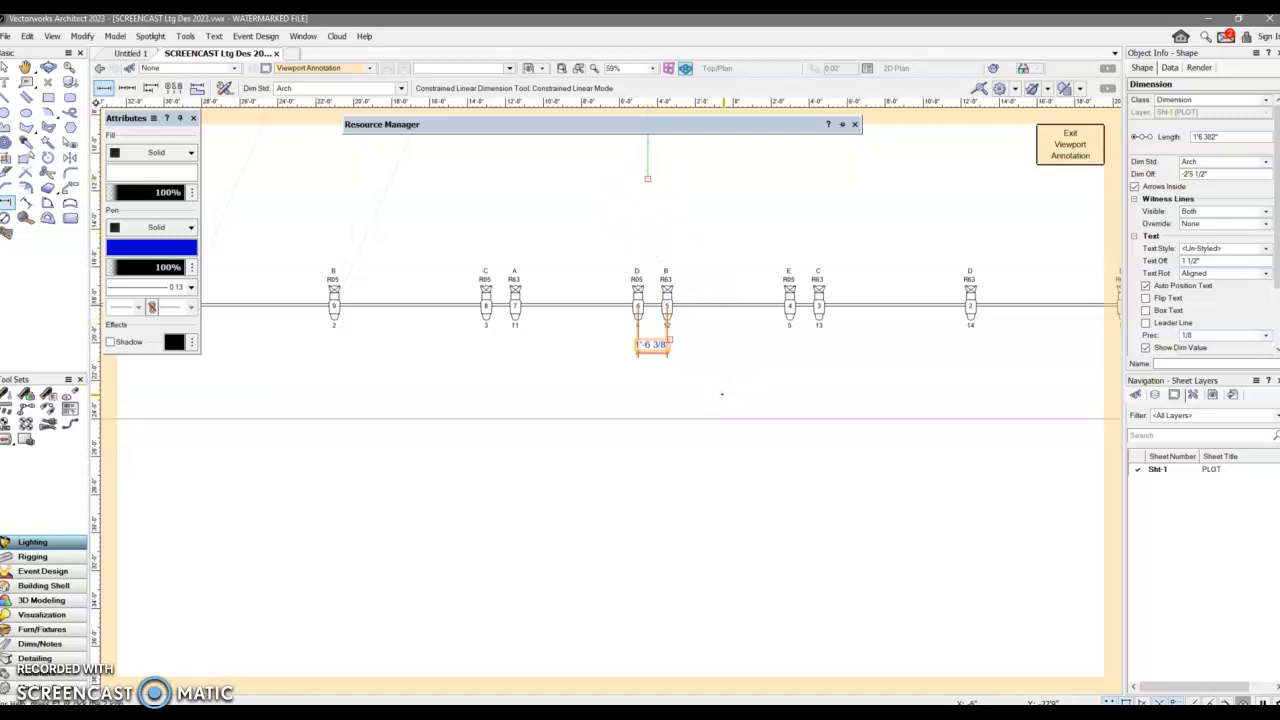
mouse_move(672, 472)
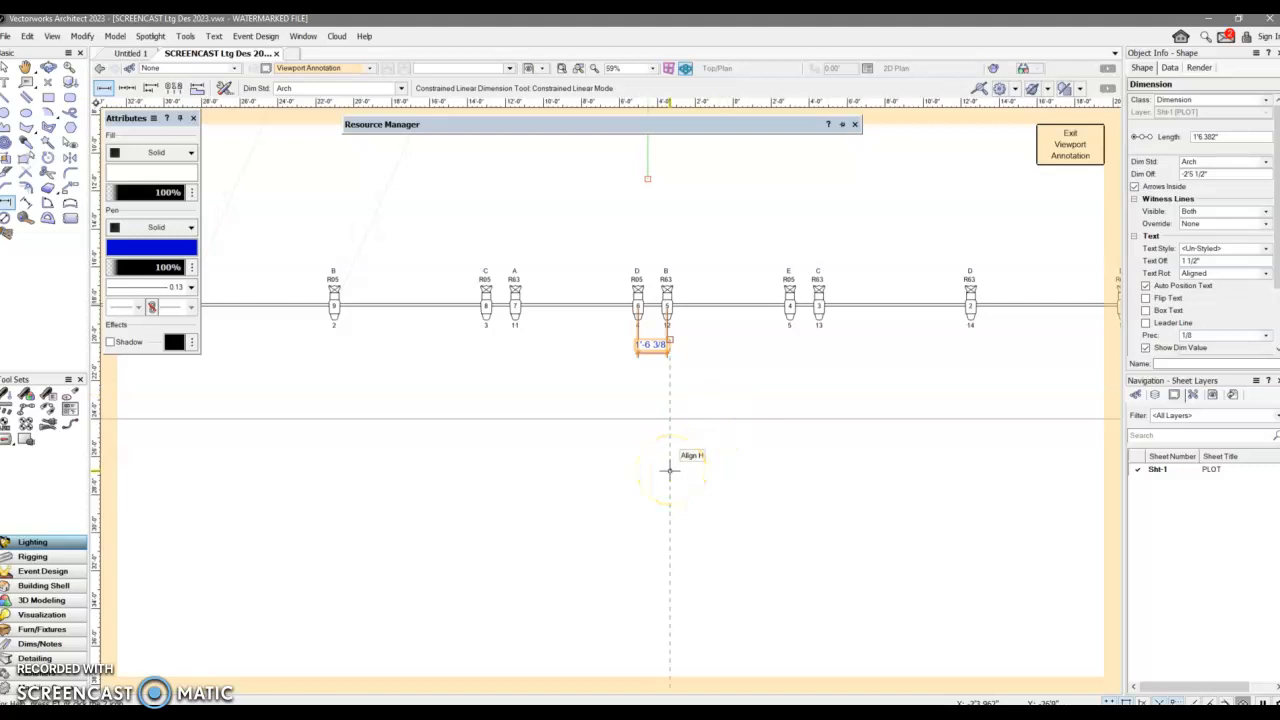
mouse_move(370, 632)
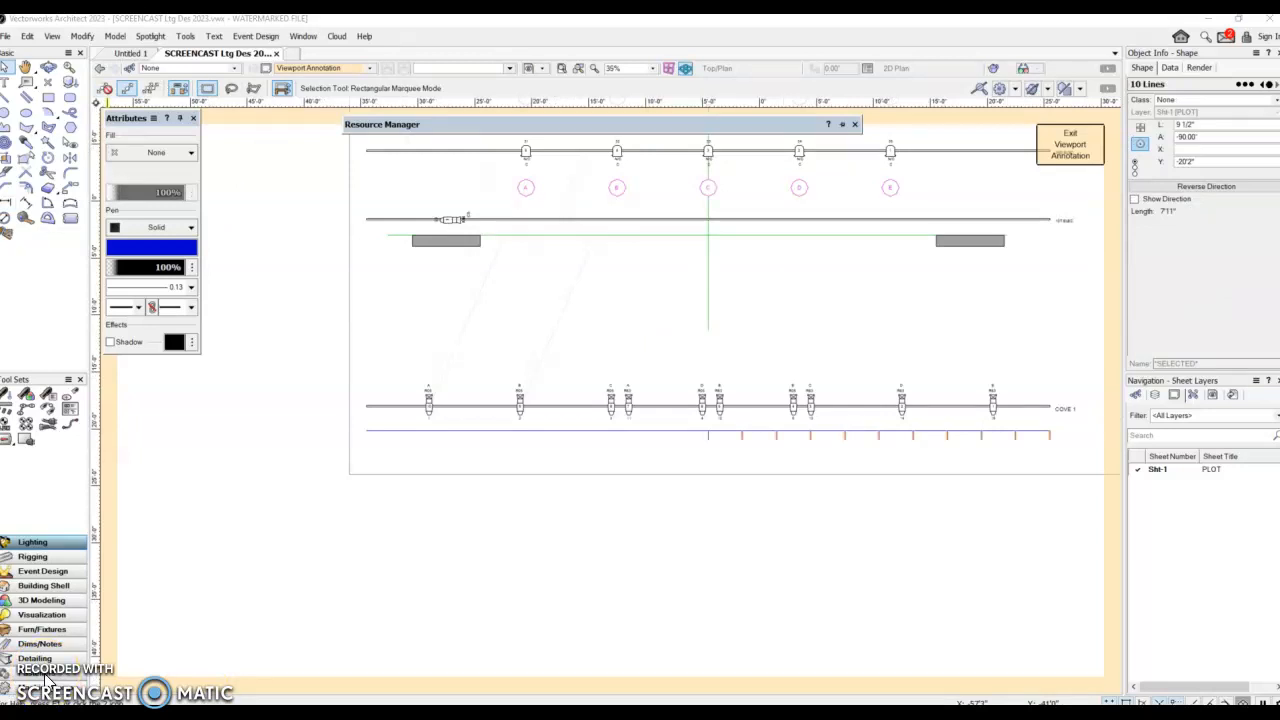
mouse_move(144, 608)
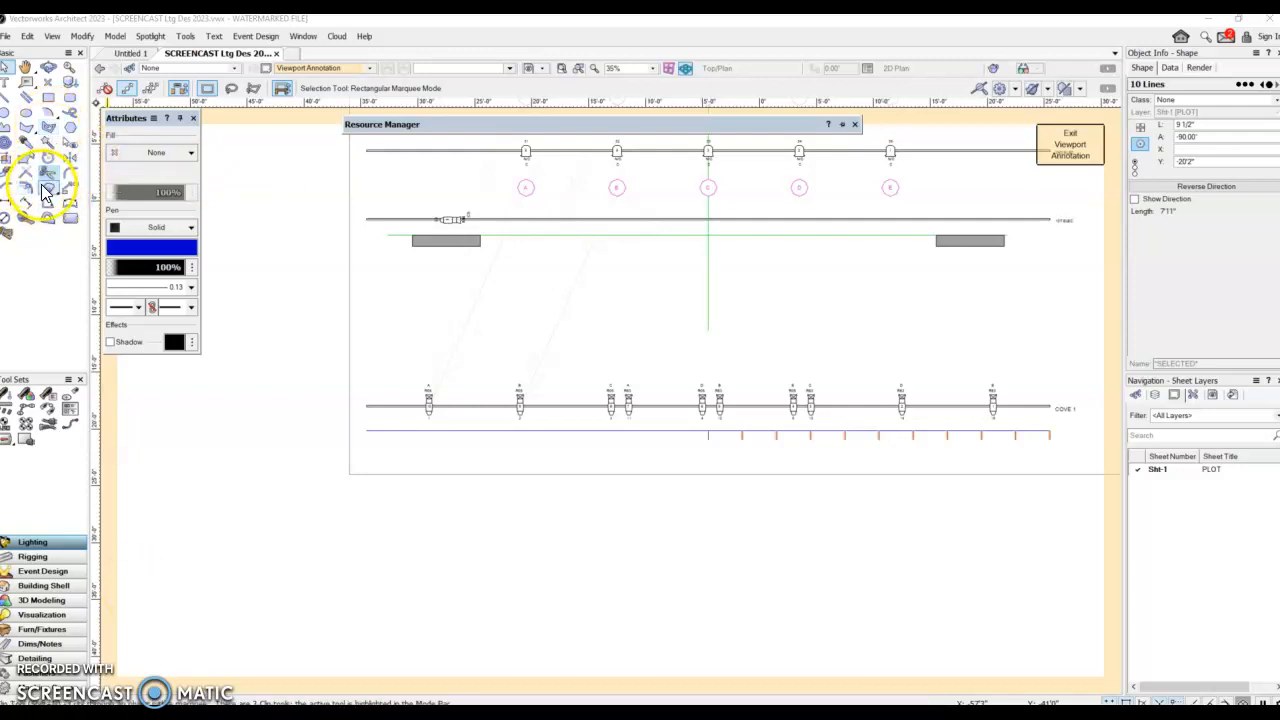
click(70, 158)
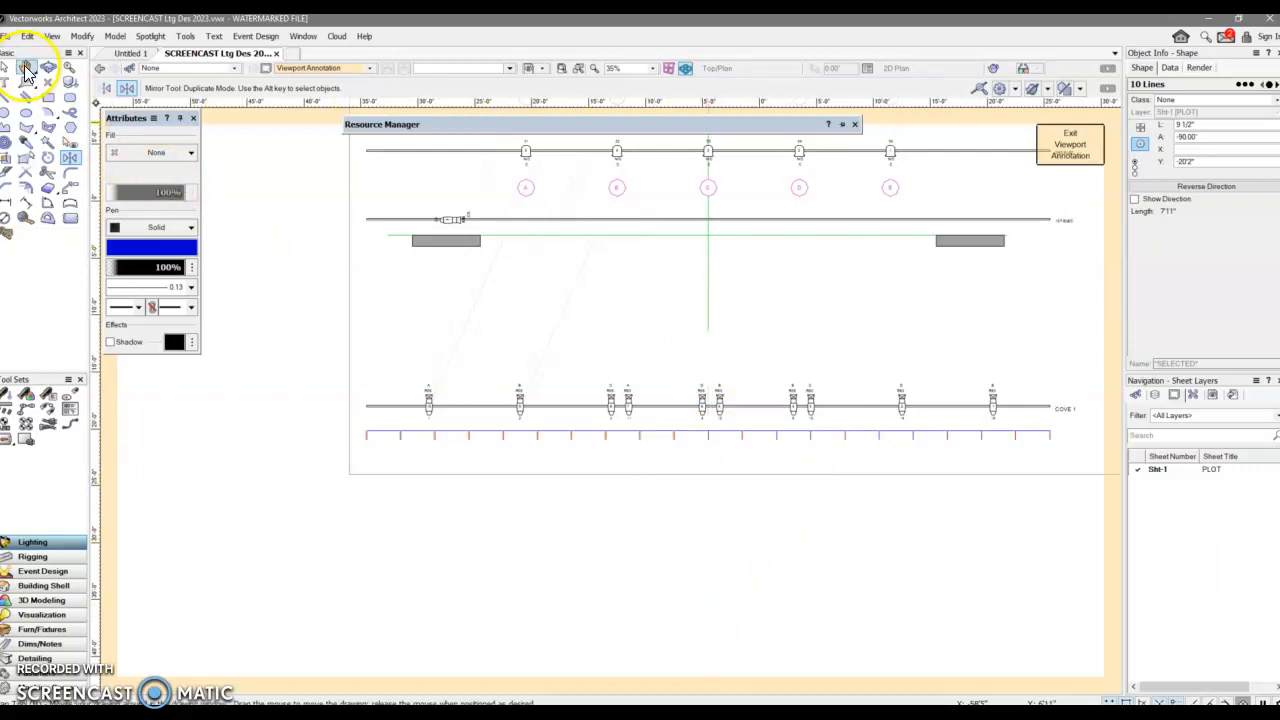
- Label the ticks beneath the electric with text 0', 3', 6', 9'
click(12, 88)
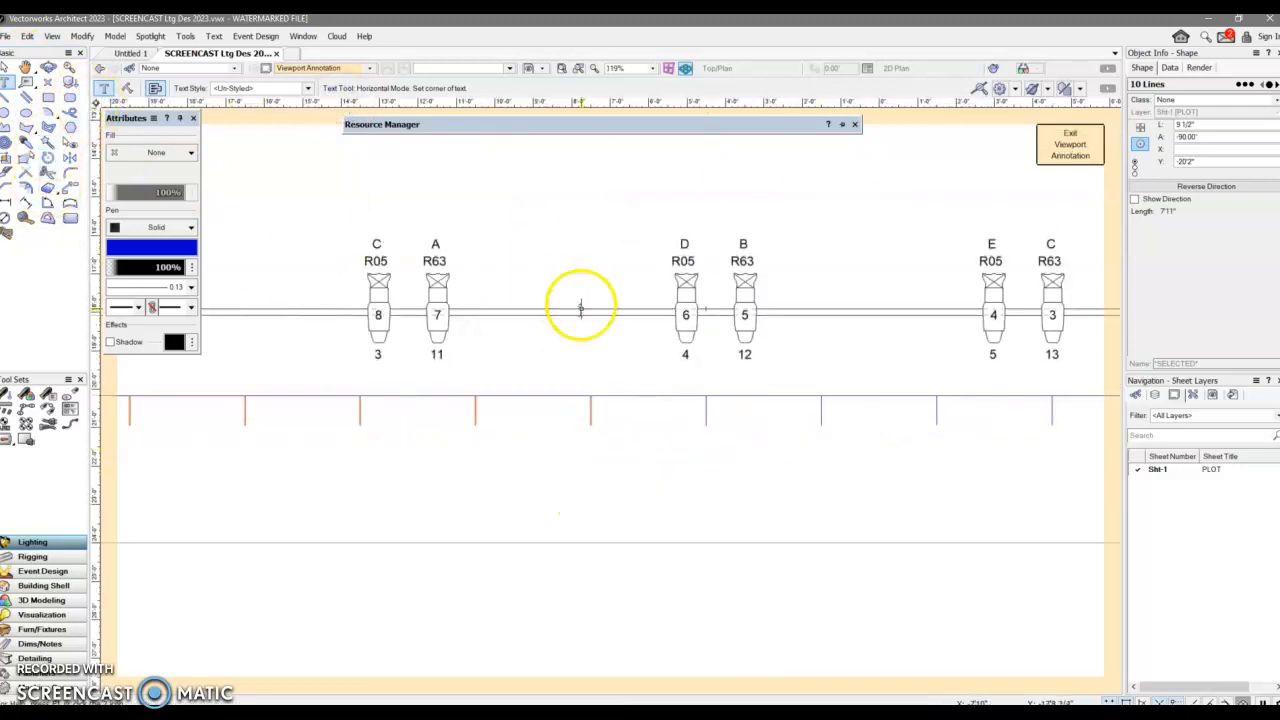
mouse_move(704, 422)
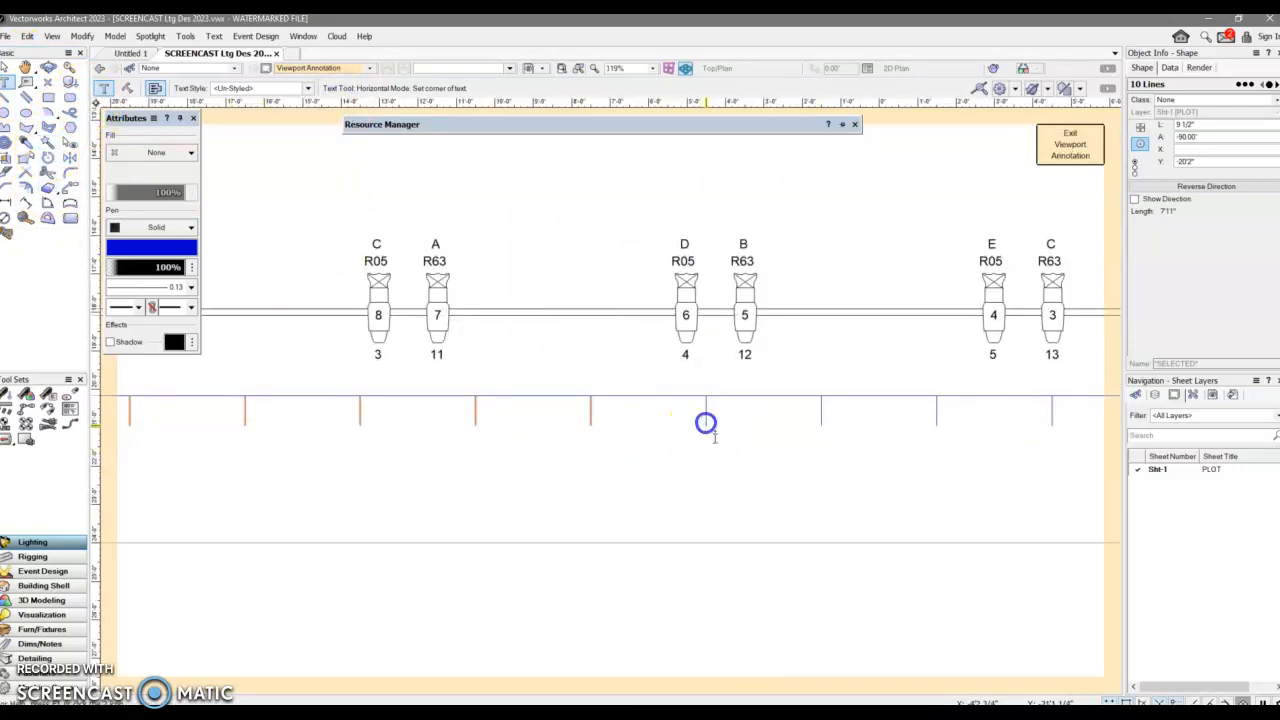
click(704, 422)
text(0')
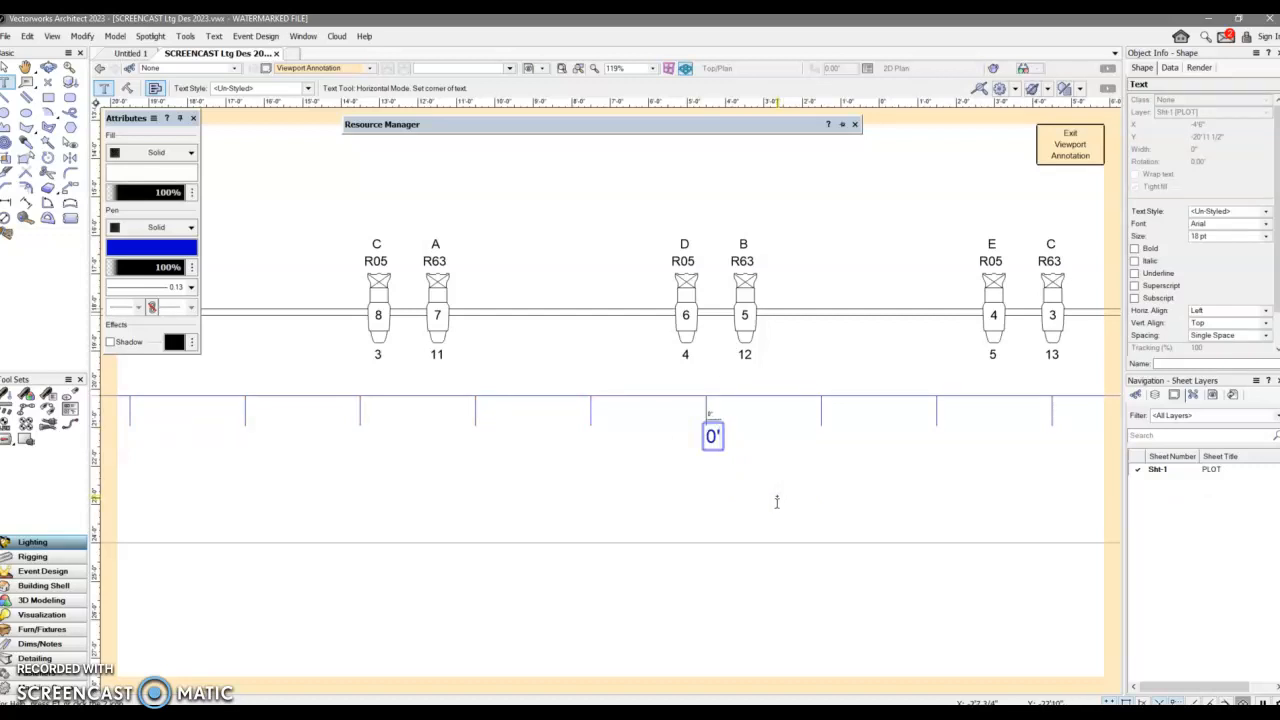
click(836, 424)
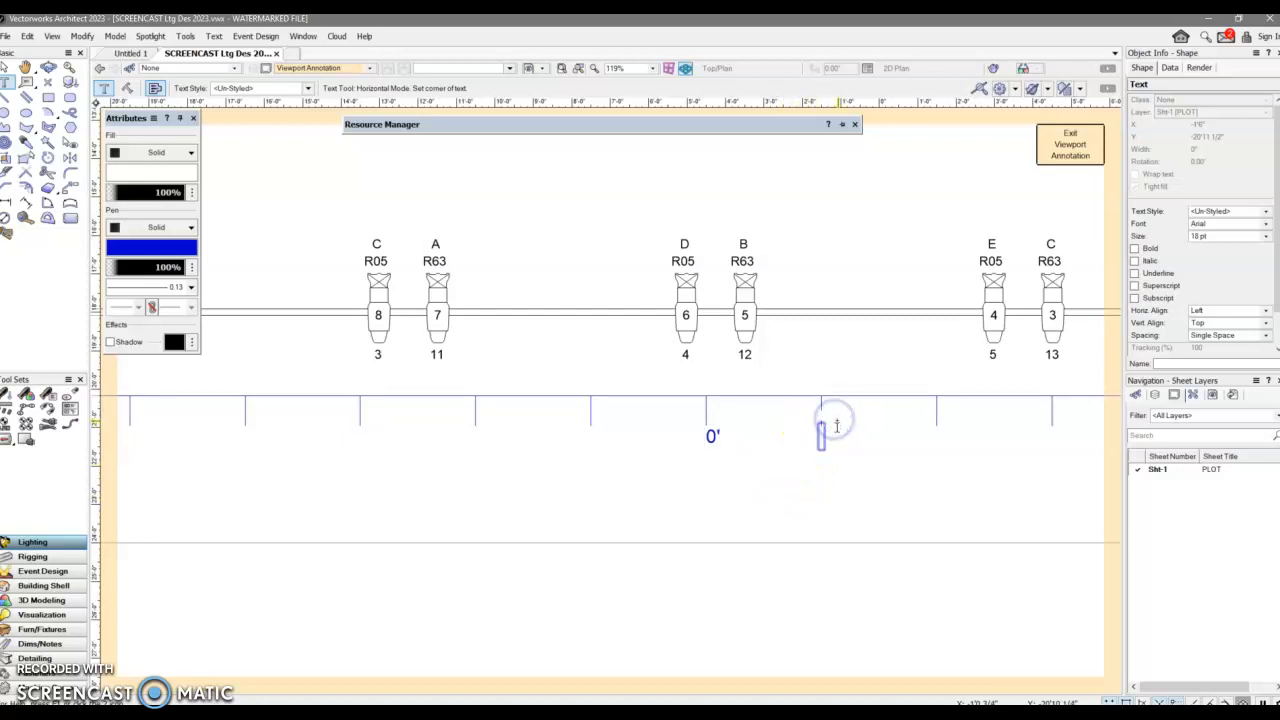
text(3')
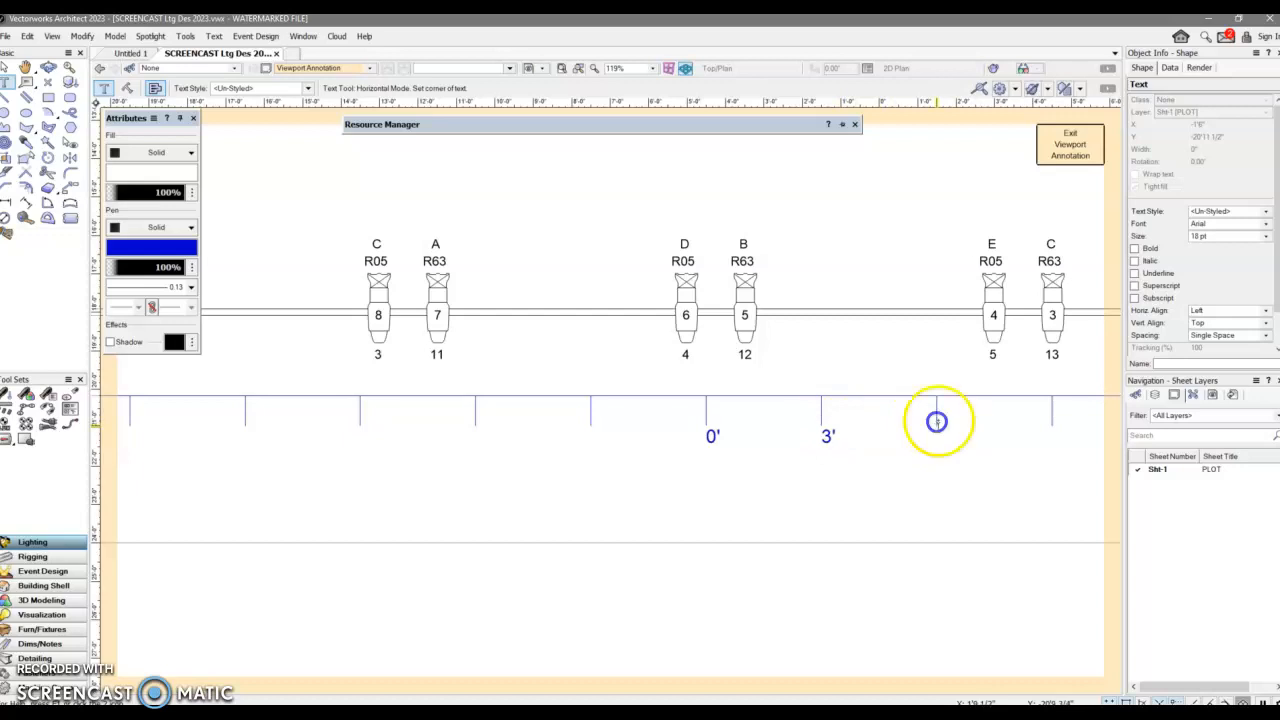
text(6')
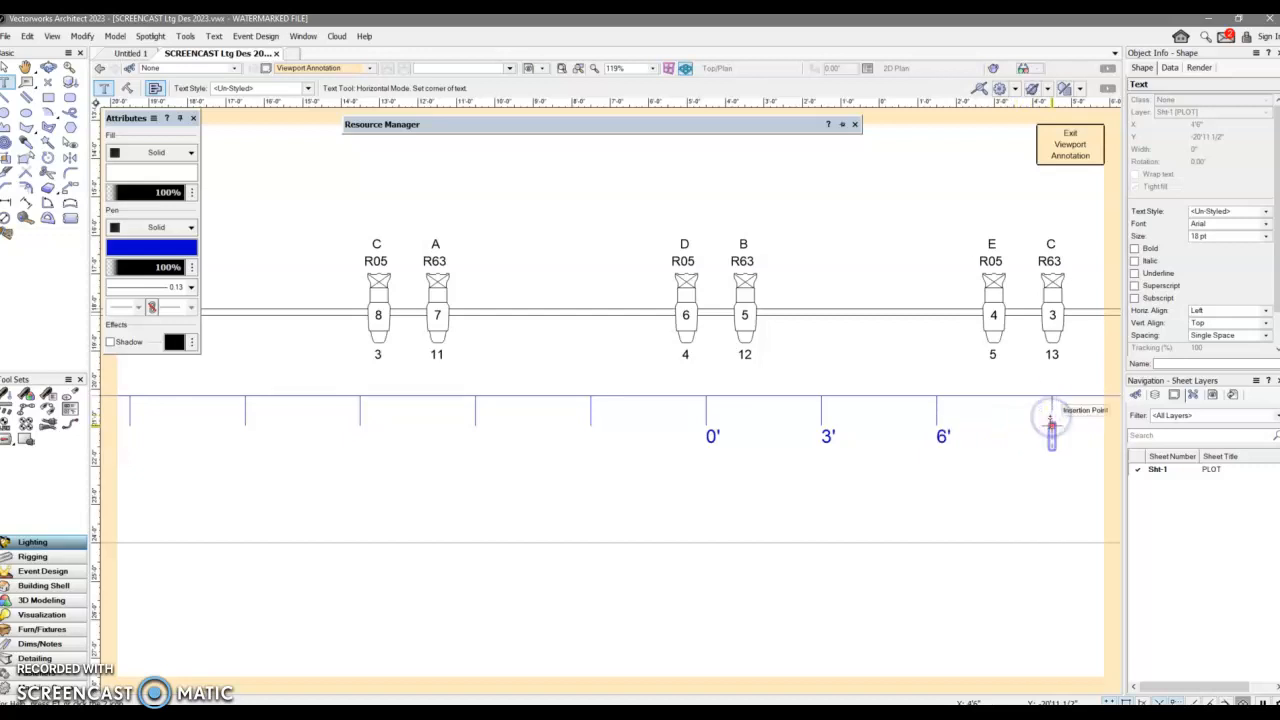
text(9')
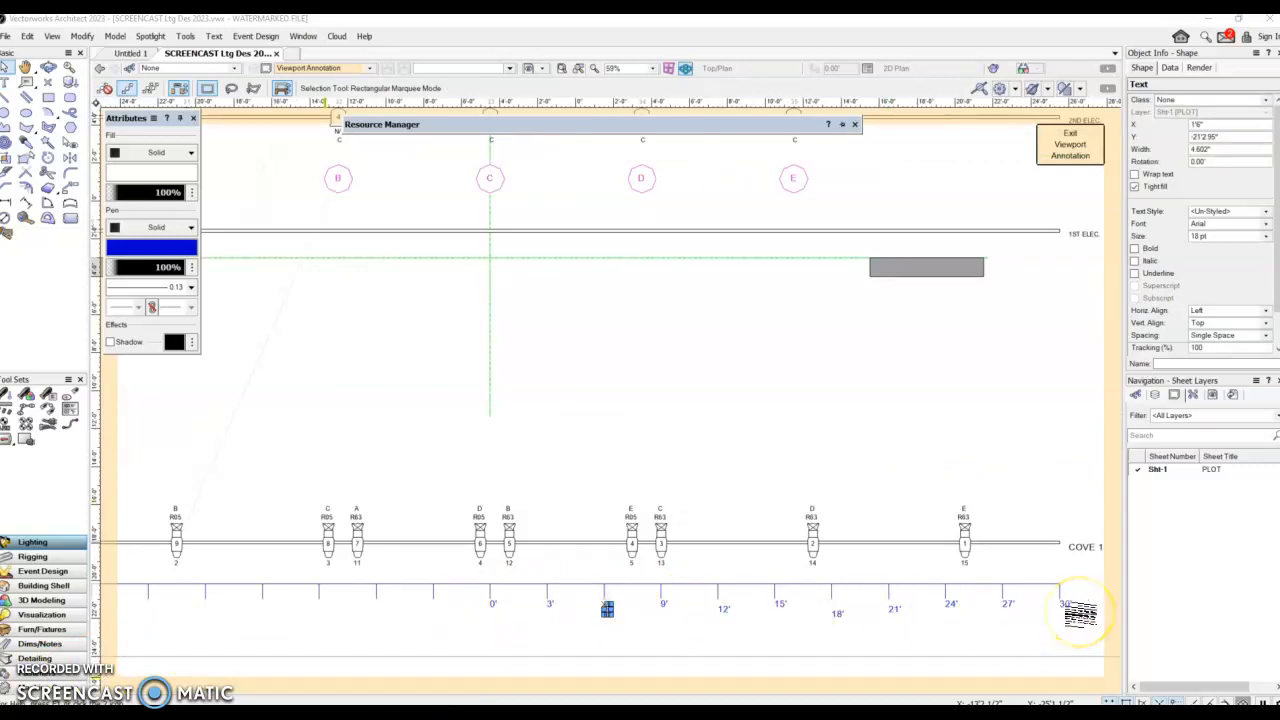
mouse_move(1044, 630)
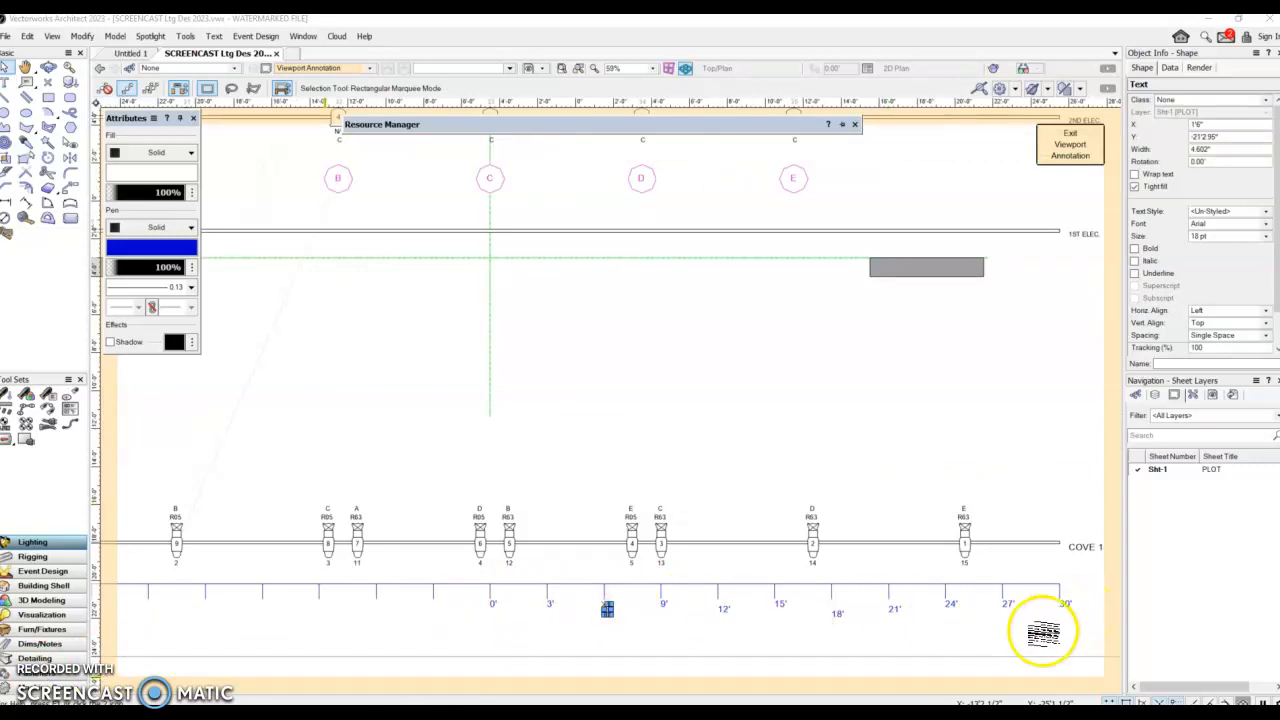
mouse_move(1014, 648)
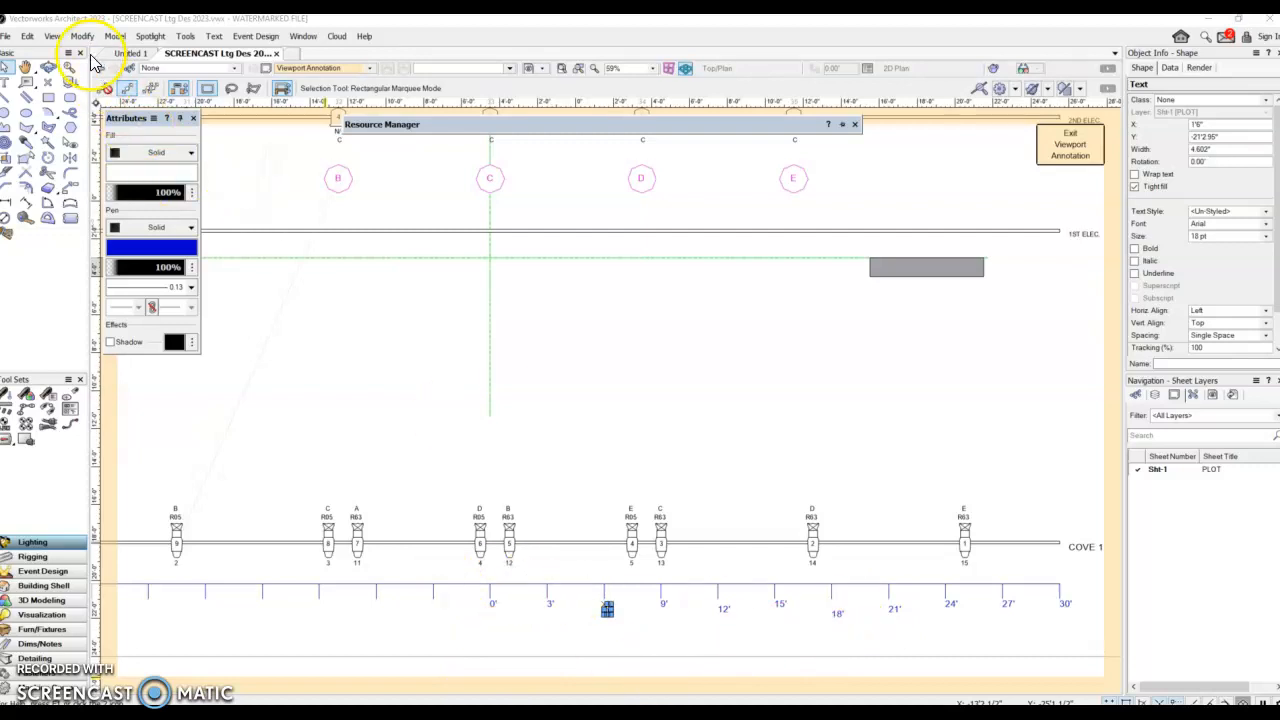
- Bring up the Modify commands to align the finished 0'–30' labels
click(82, 36)
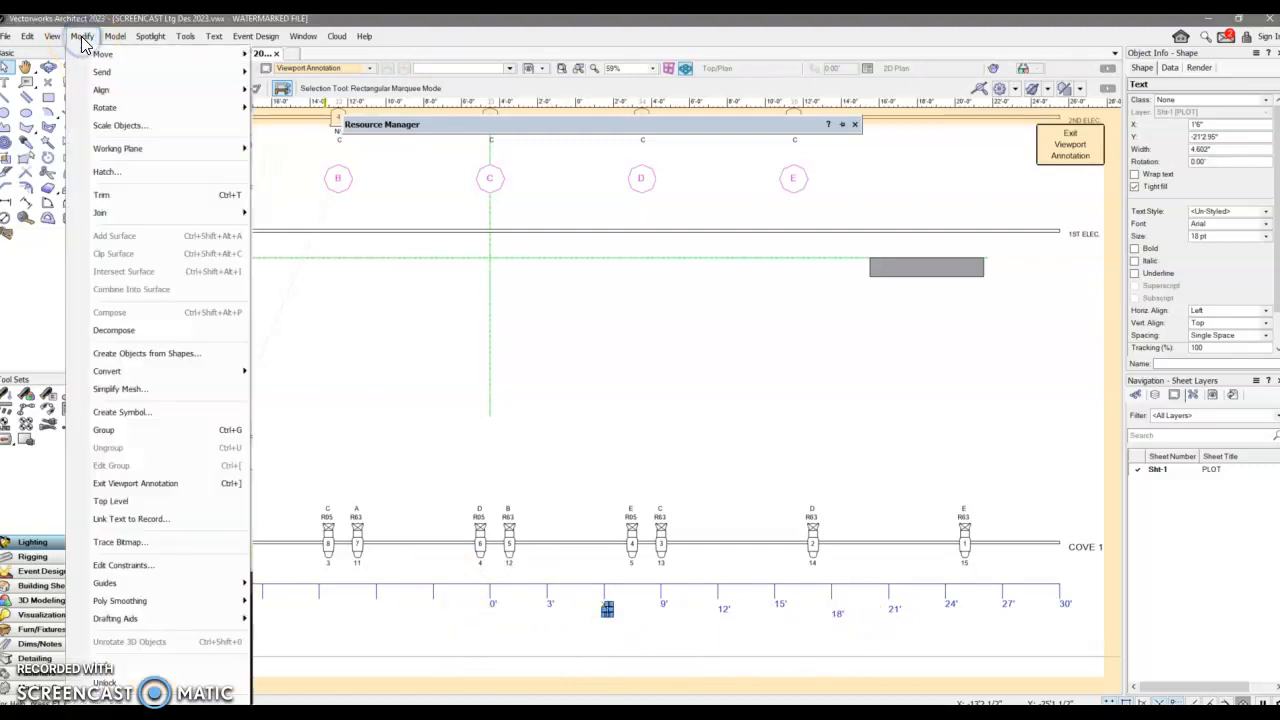
mouse_move(104, 90)
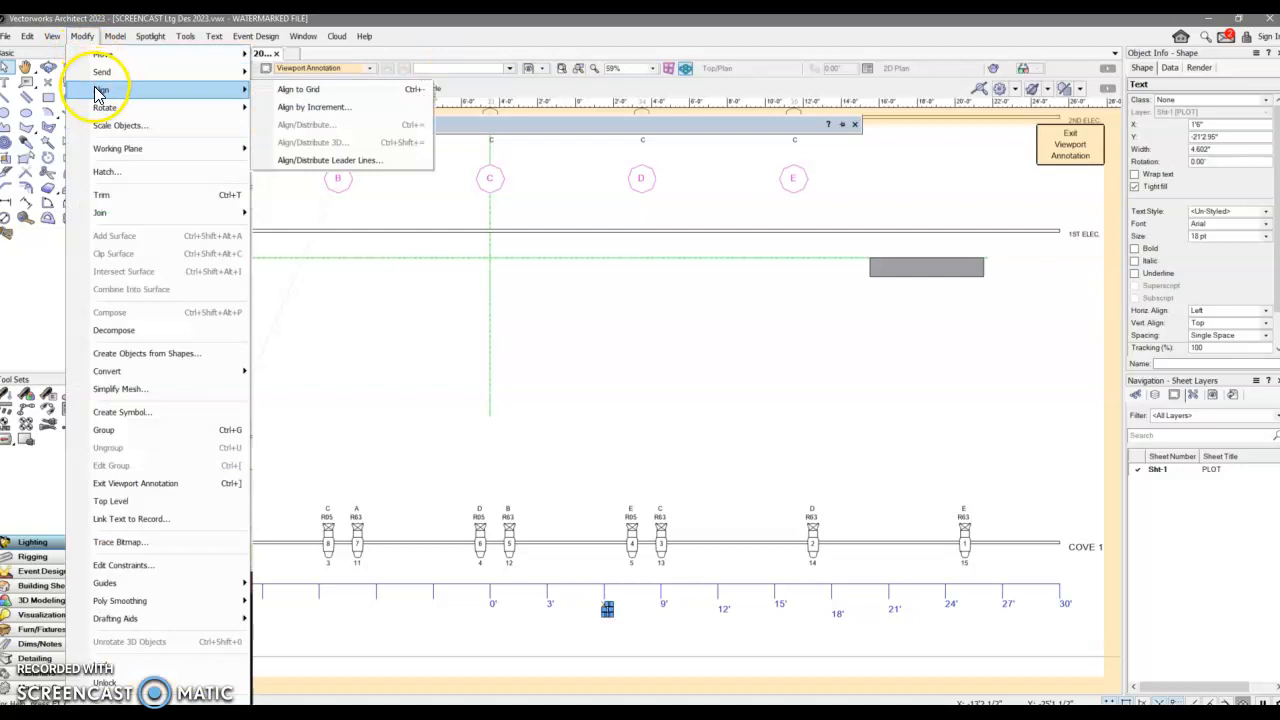
mouse_move(100, 100)
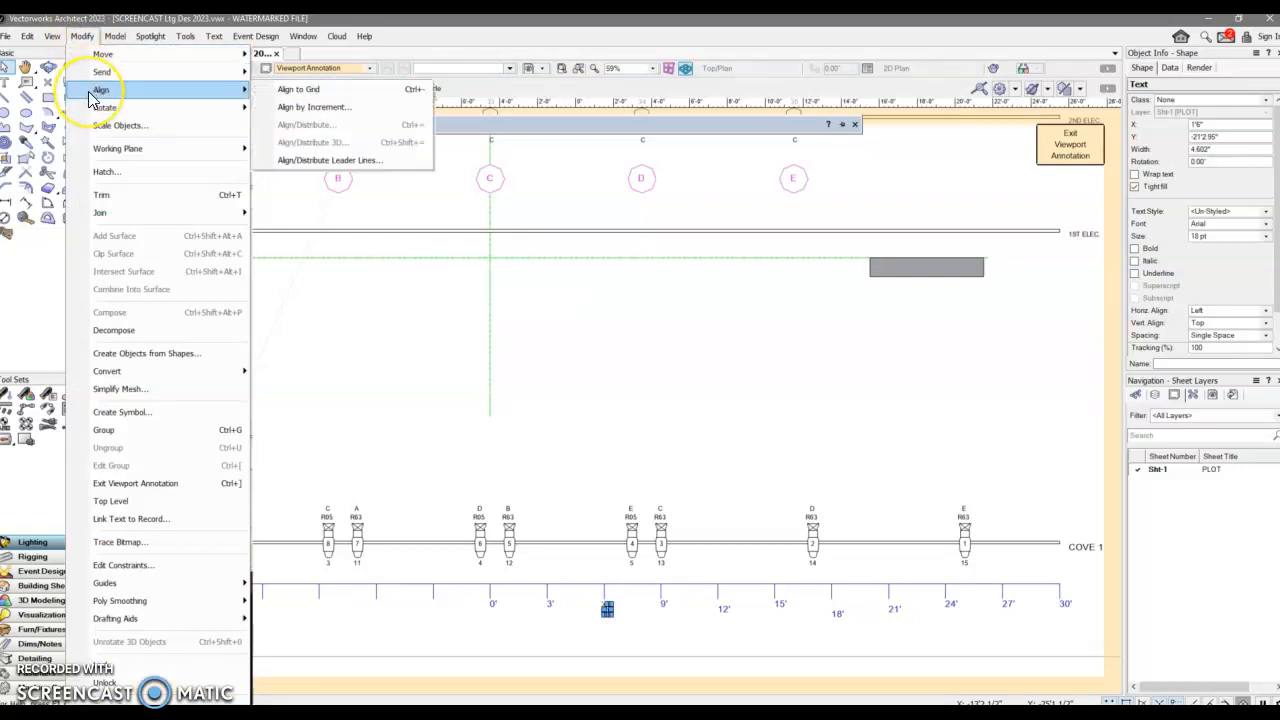
mouse_move(300, 94)
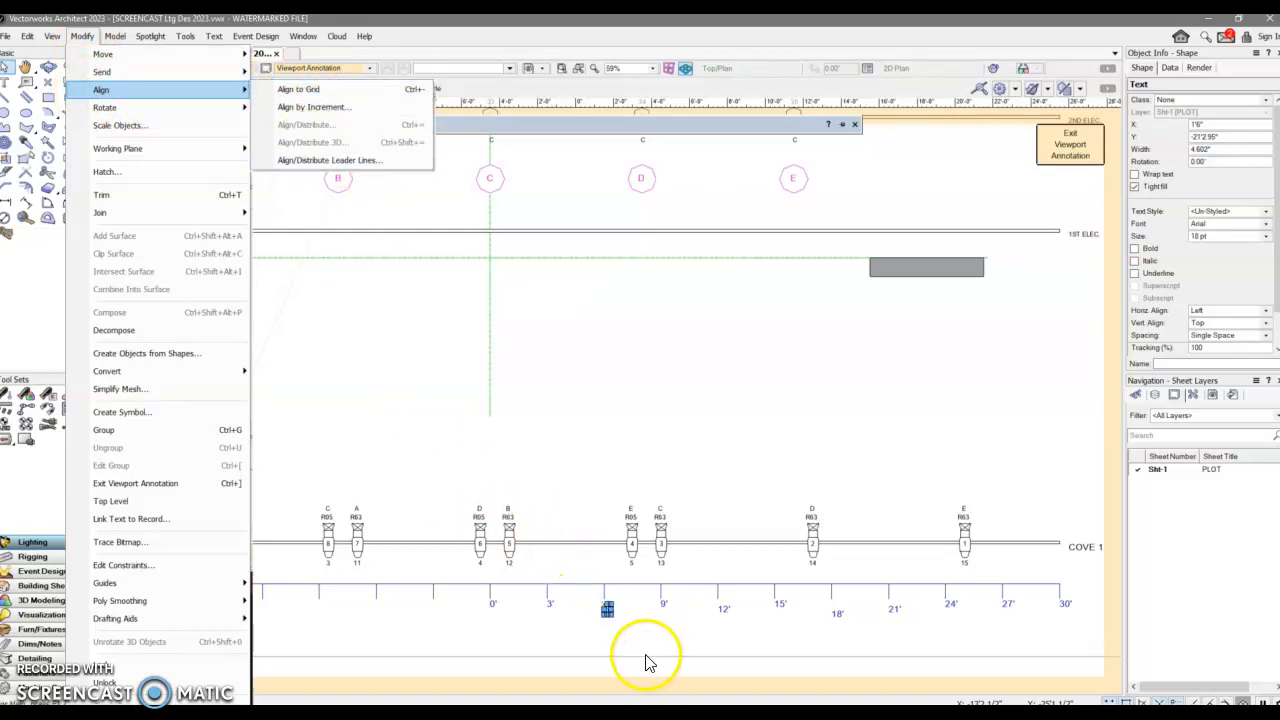
mouse_move(120, 124)
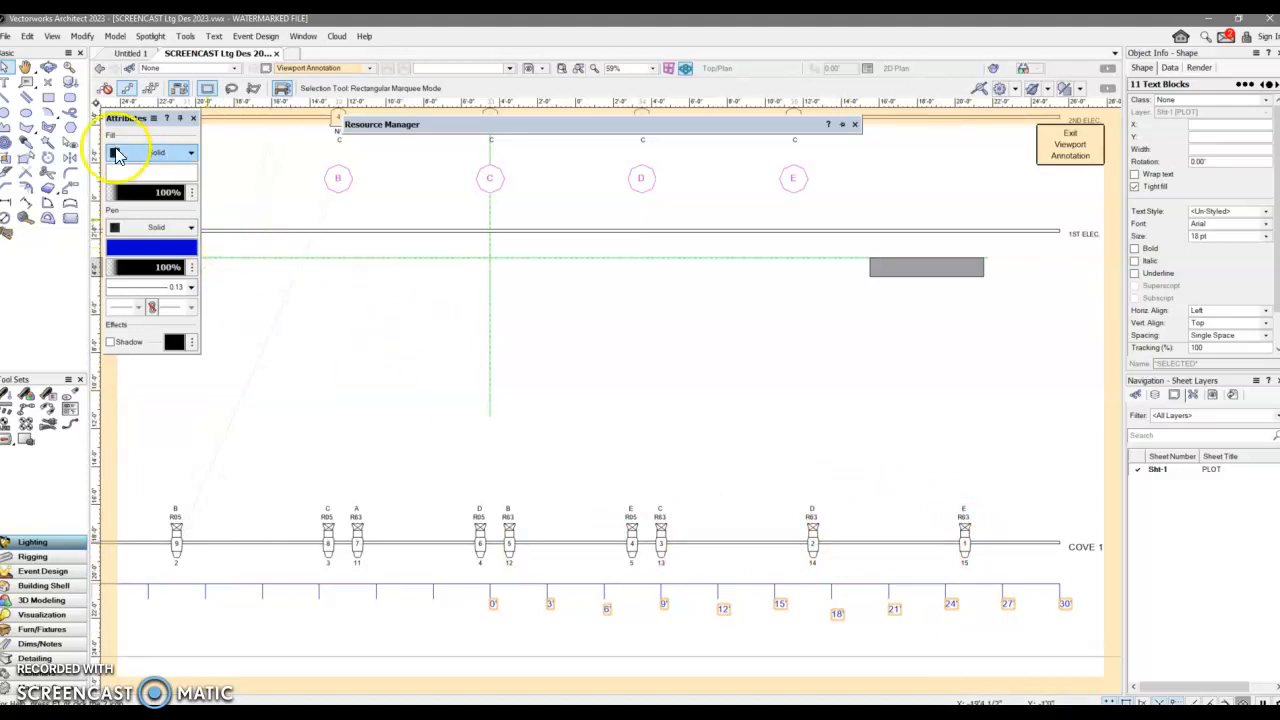
- Align the foot labels vertically by their centers via Align/Distribute
click(80, 36)
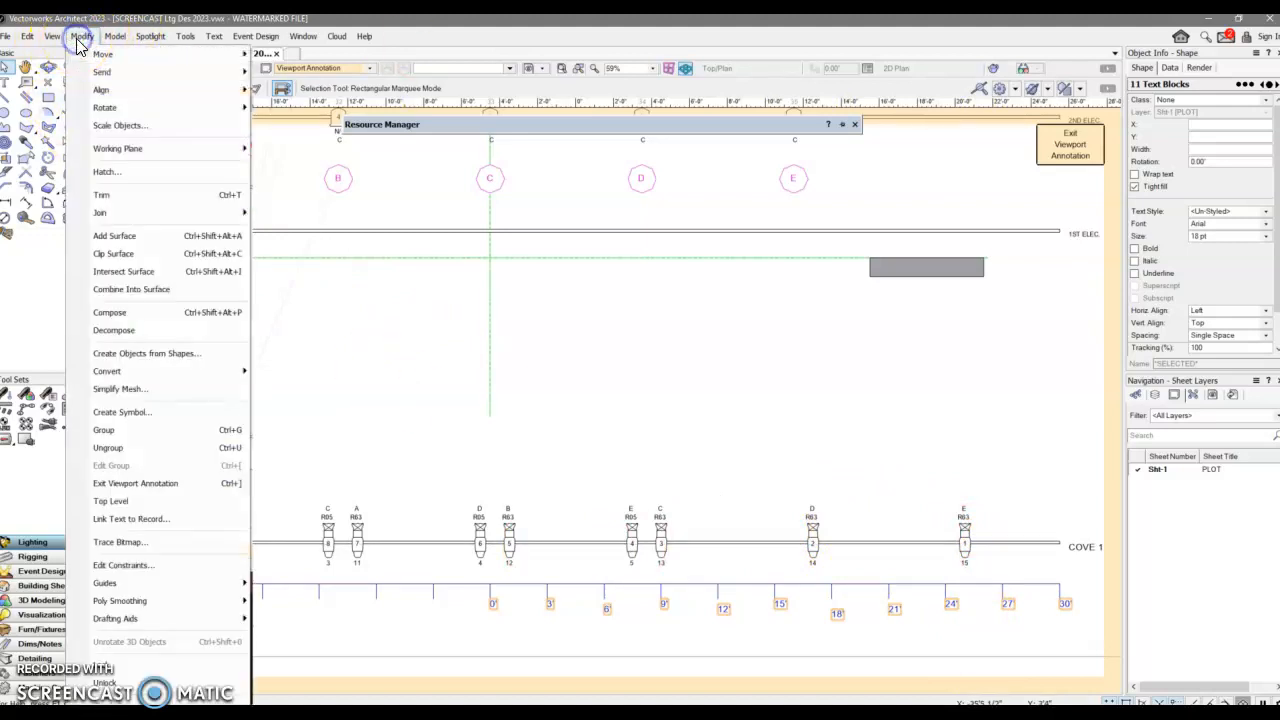
mouse_move(100, 88)
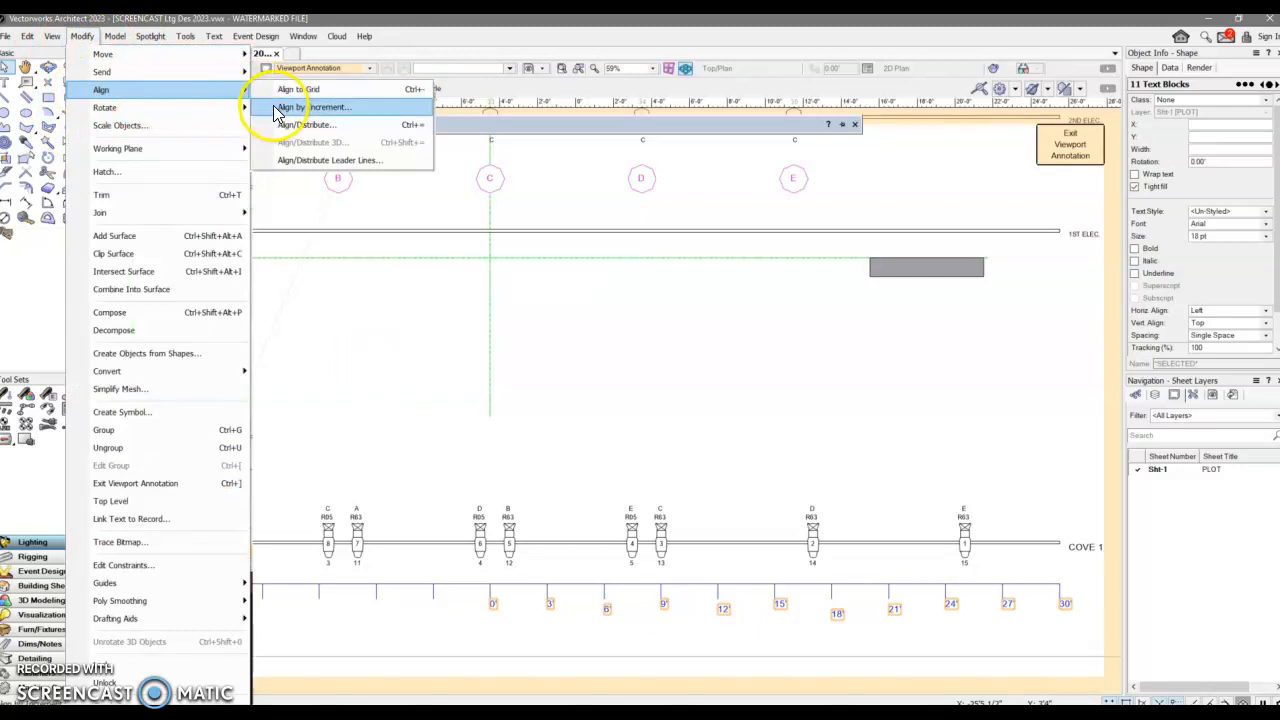
click(308, 124)
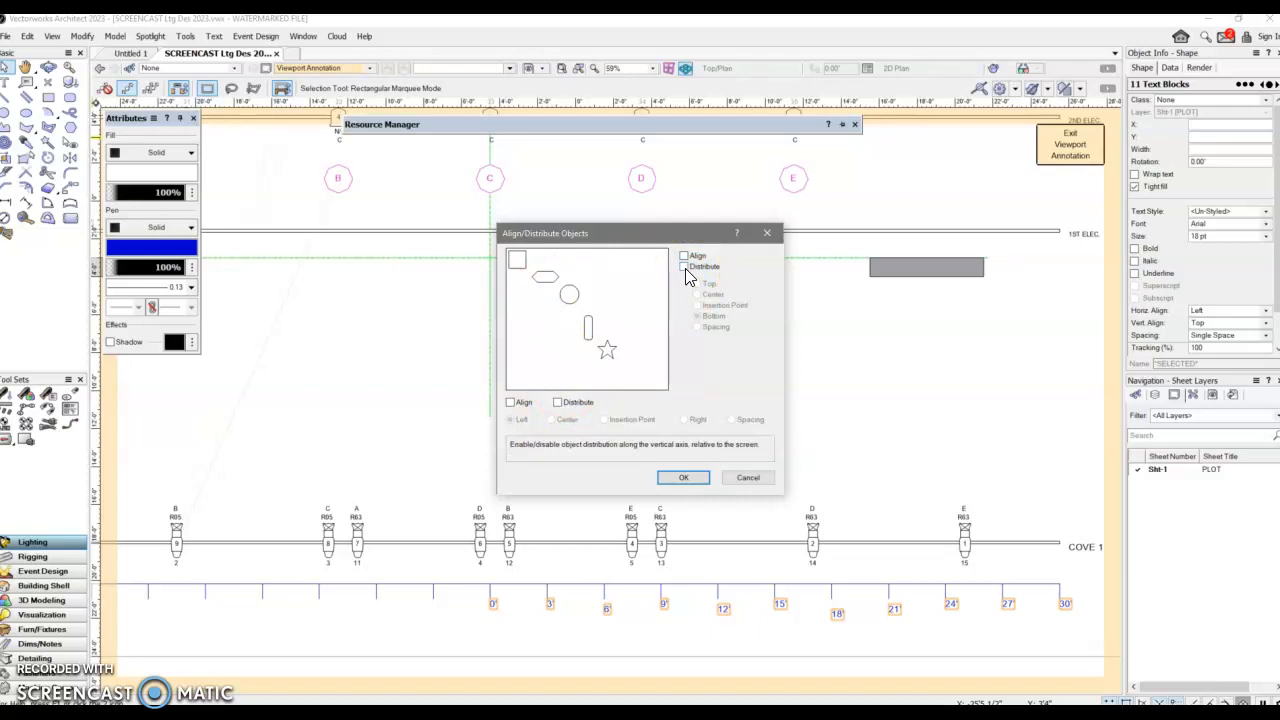
click(686, 256)
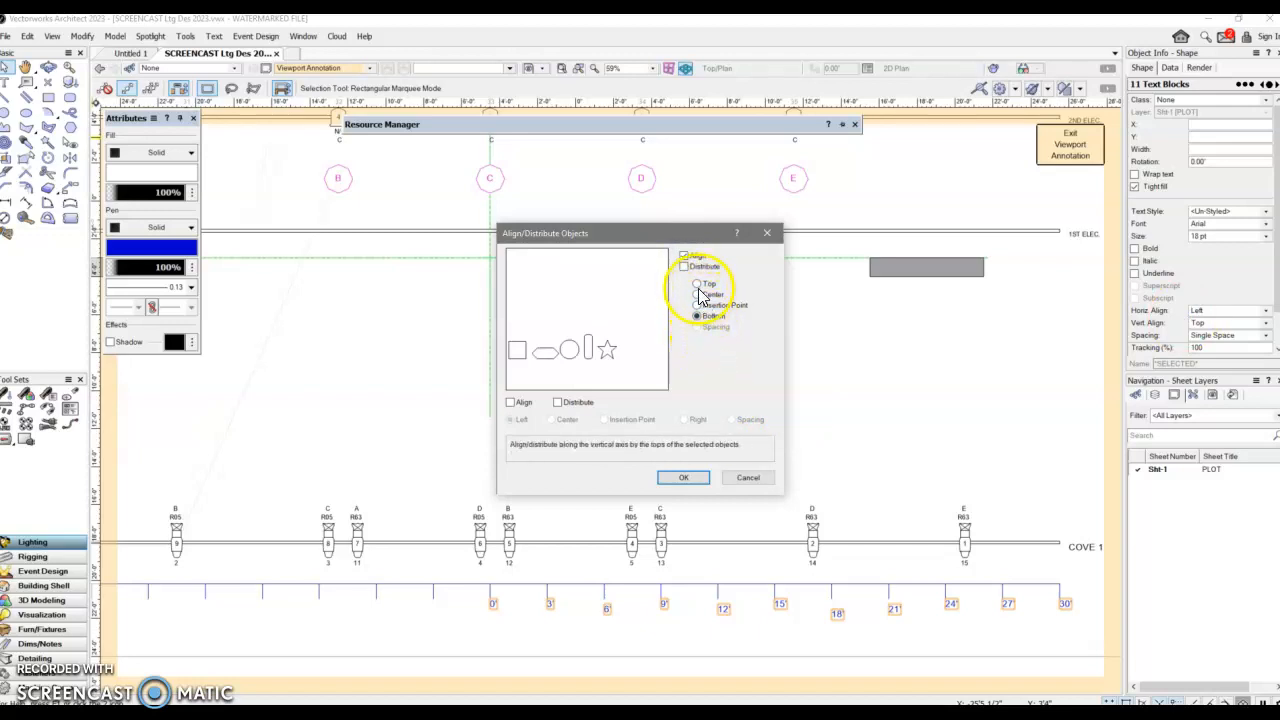
click(696, 294)
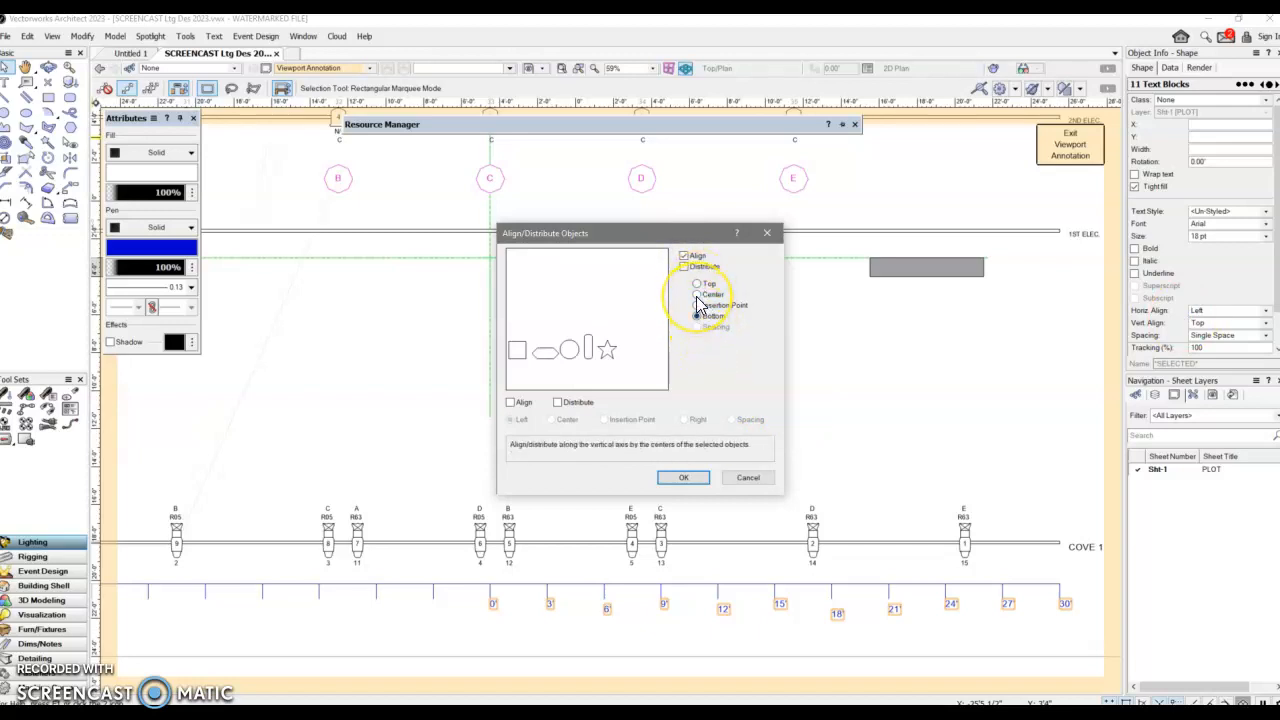
click(696, 294)
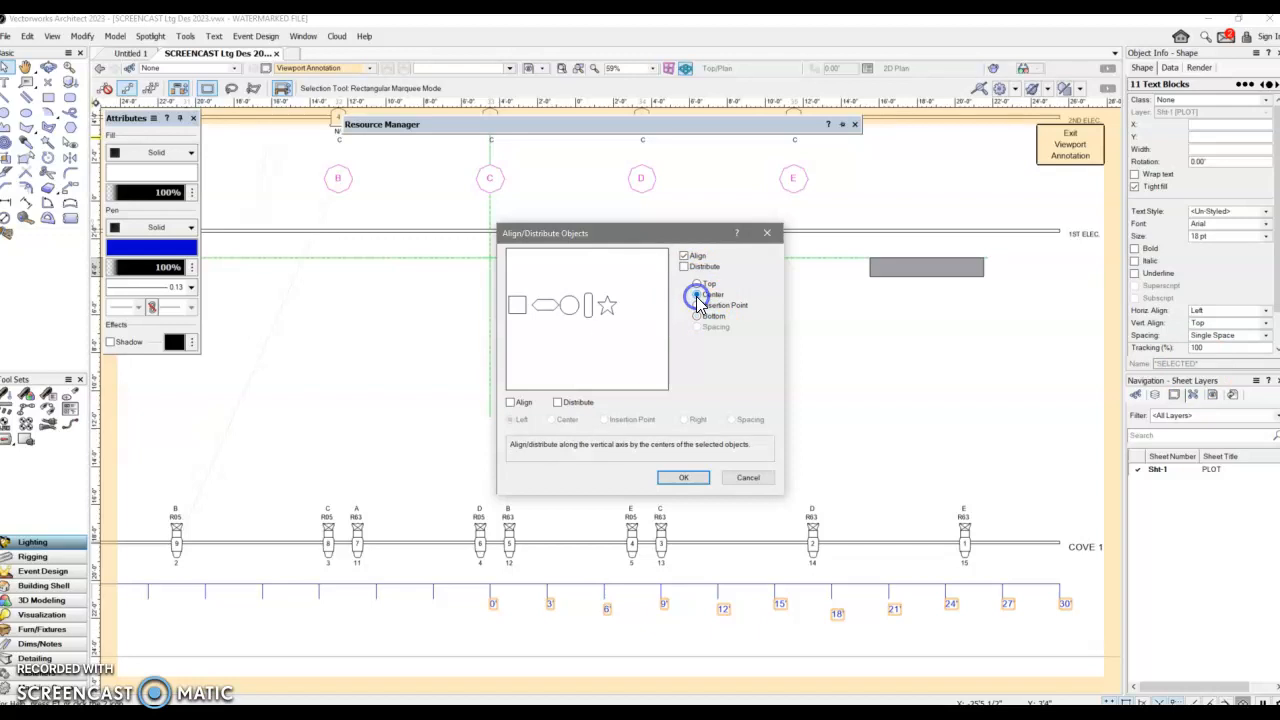
click(684, 476)
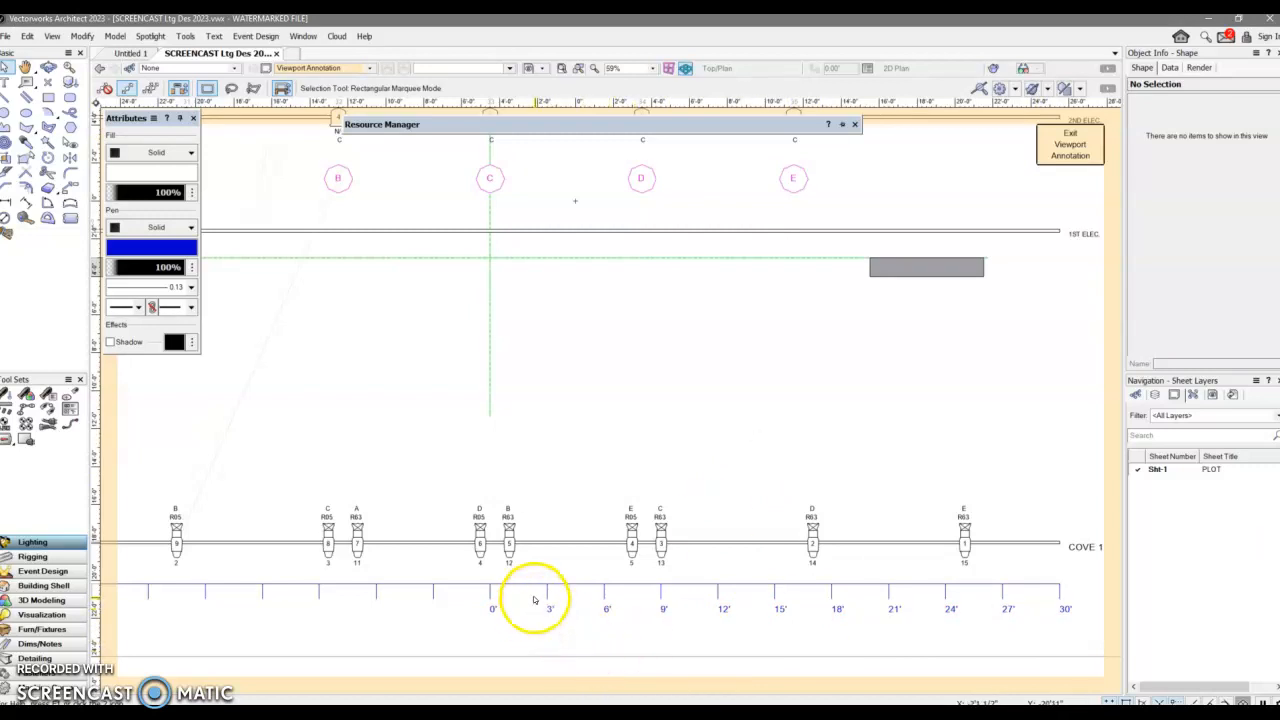
- Marquee-select the tick-mark ribbon together with its 0'–30' foot labels
drag(534, 600, 1084, 628)
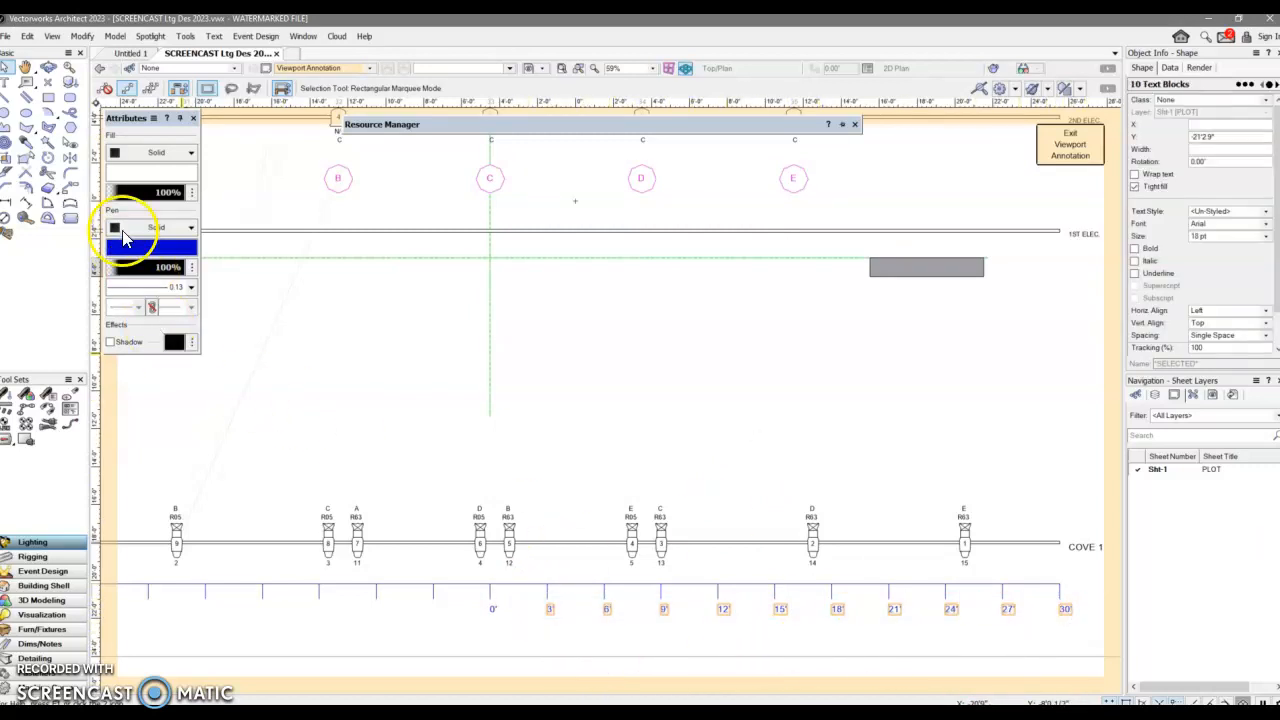
mouse_move(60, 138)
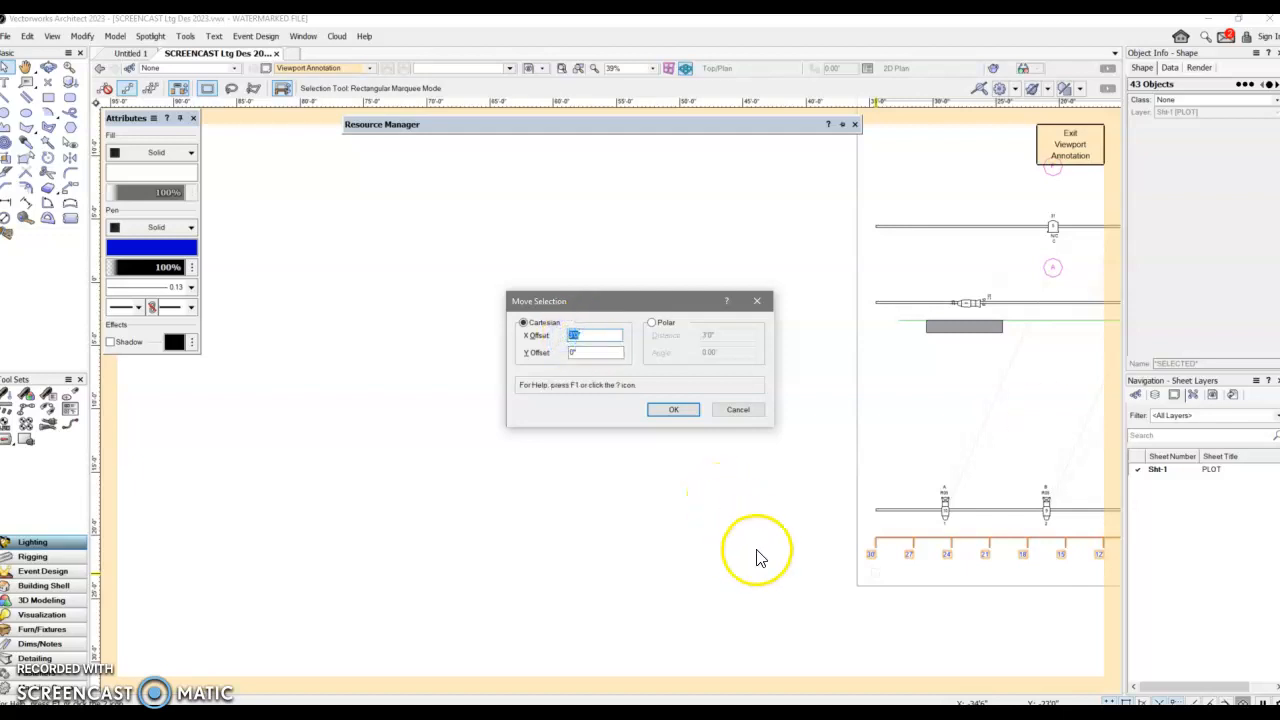
mouse_move(764, 560)
text(20')
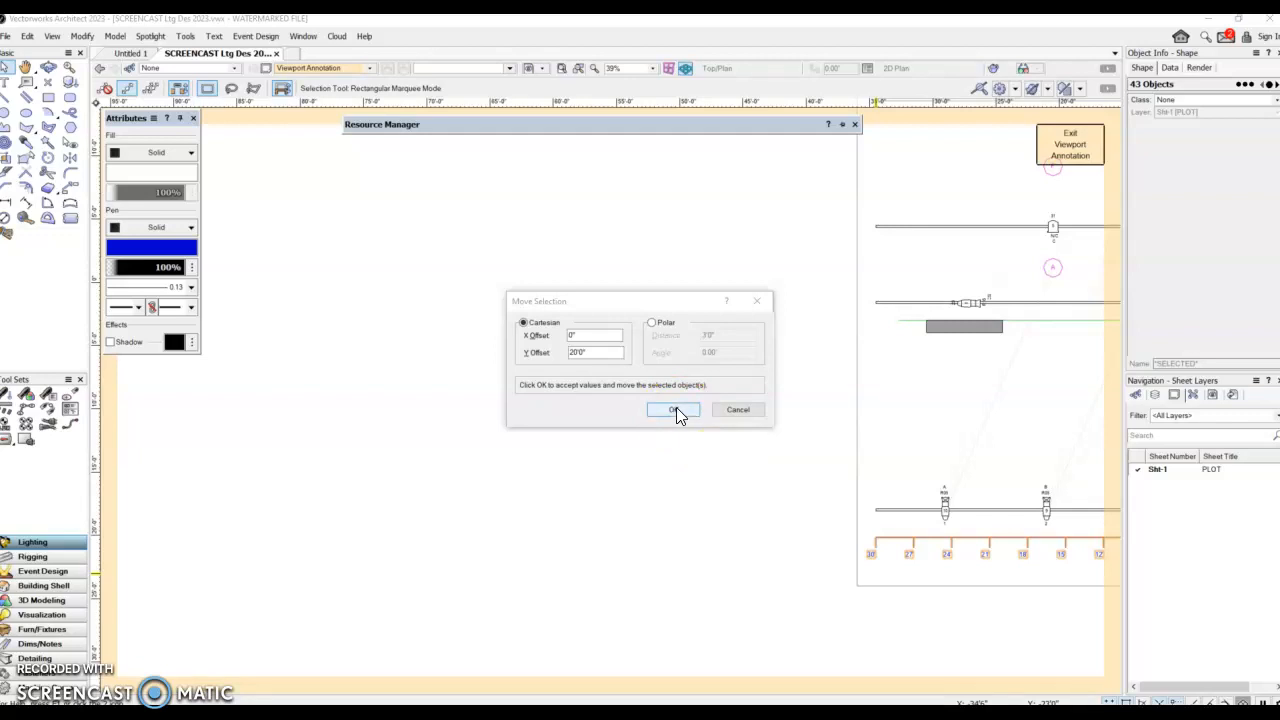
- Move the ribbon and labels up by the Y offset so they sit above the upper electric
click(674, 408)
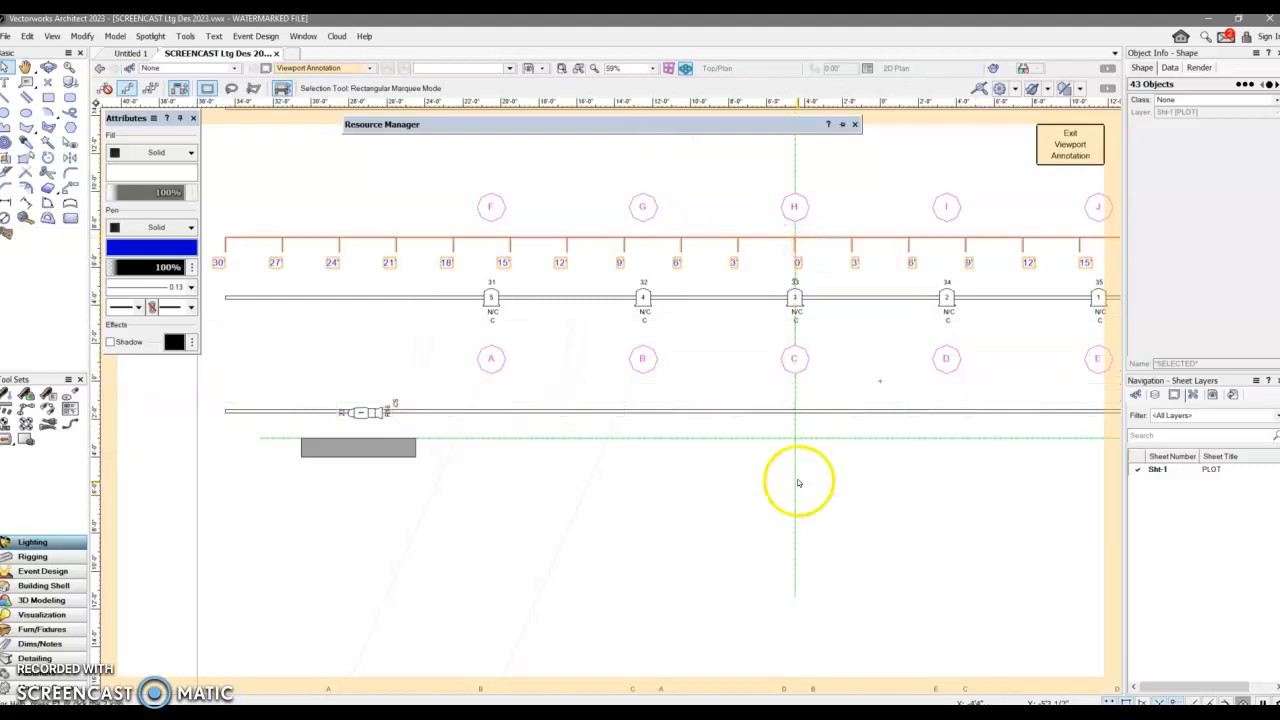
mouse_move(792, 570)
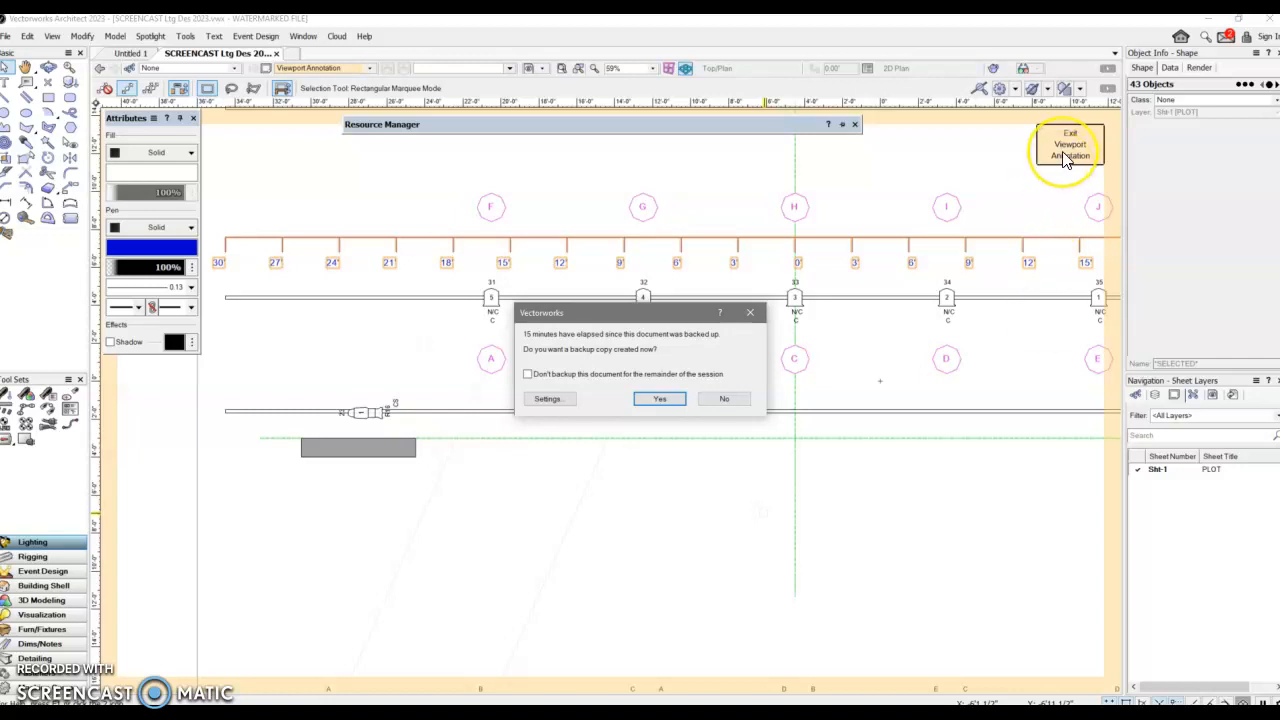
mouse_move(700, 442)
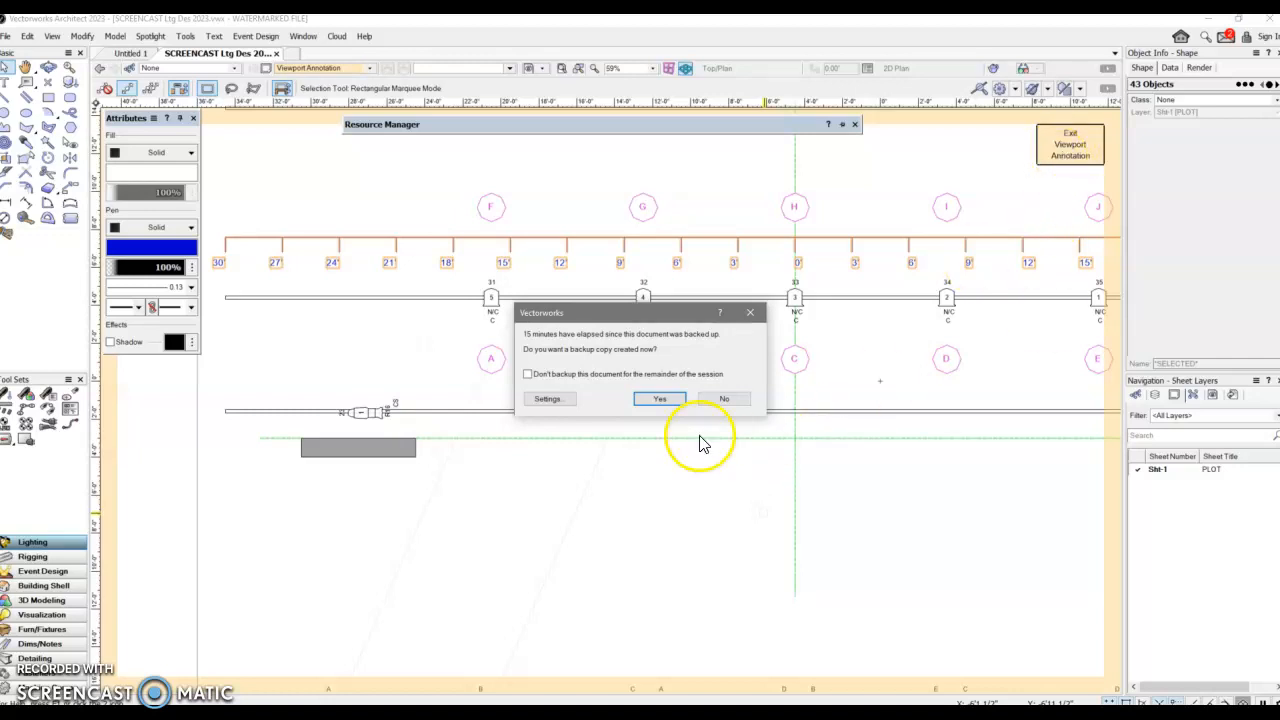